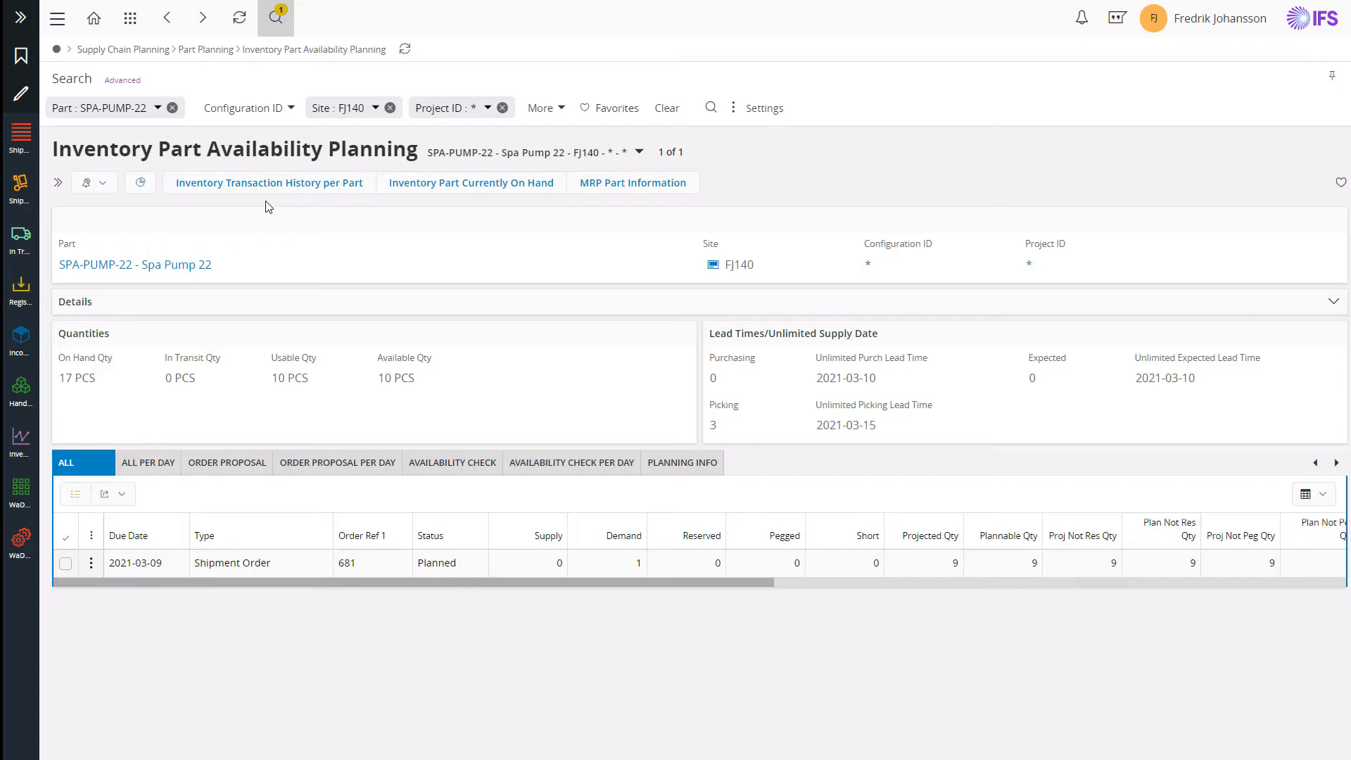
Open shipment order 681 from the Order Ref 1 link in the planning grid.
left_click(21, 95)
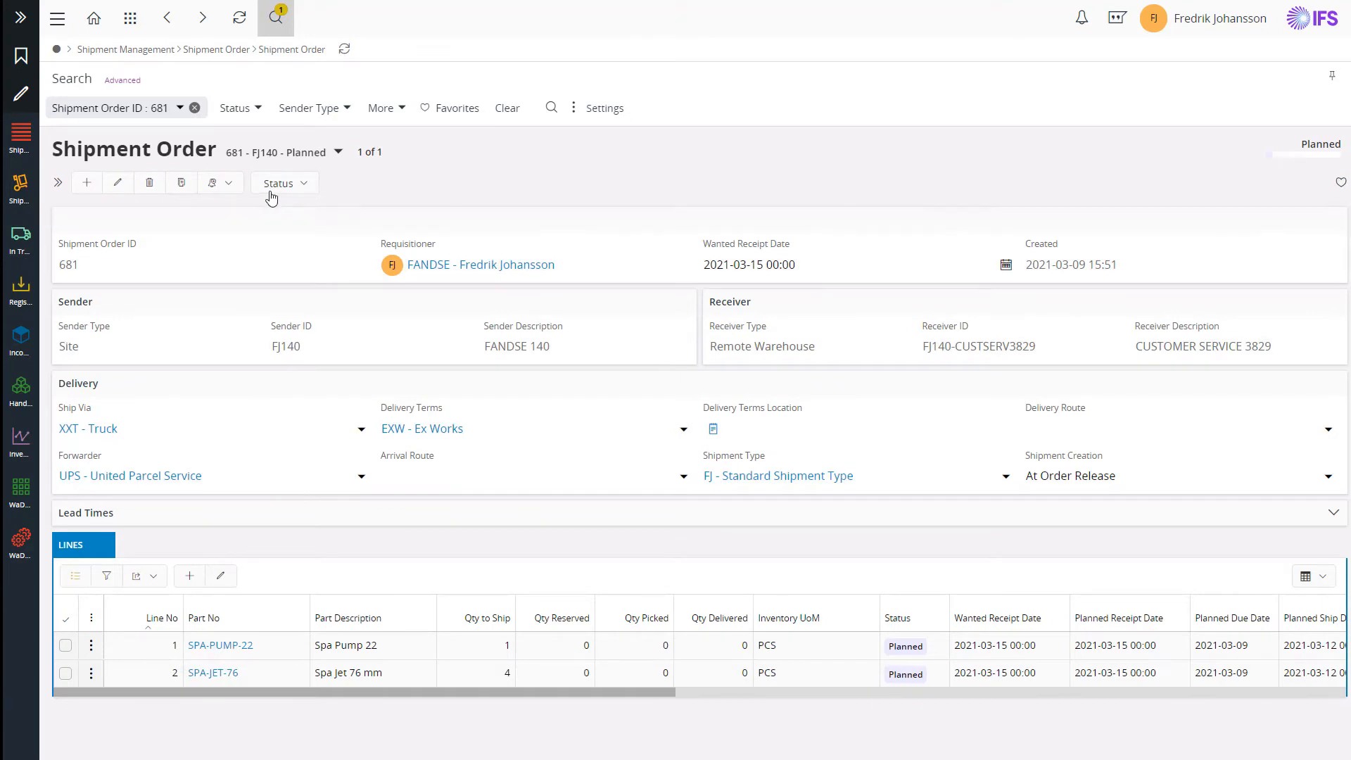
Release shipment order 681 via the Status menu and go to its shipment lines.
left_click(281, 183)
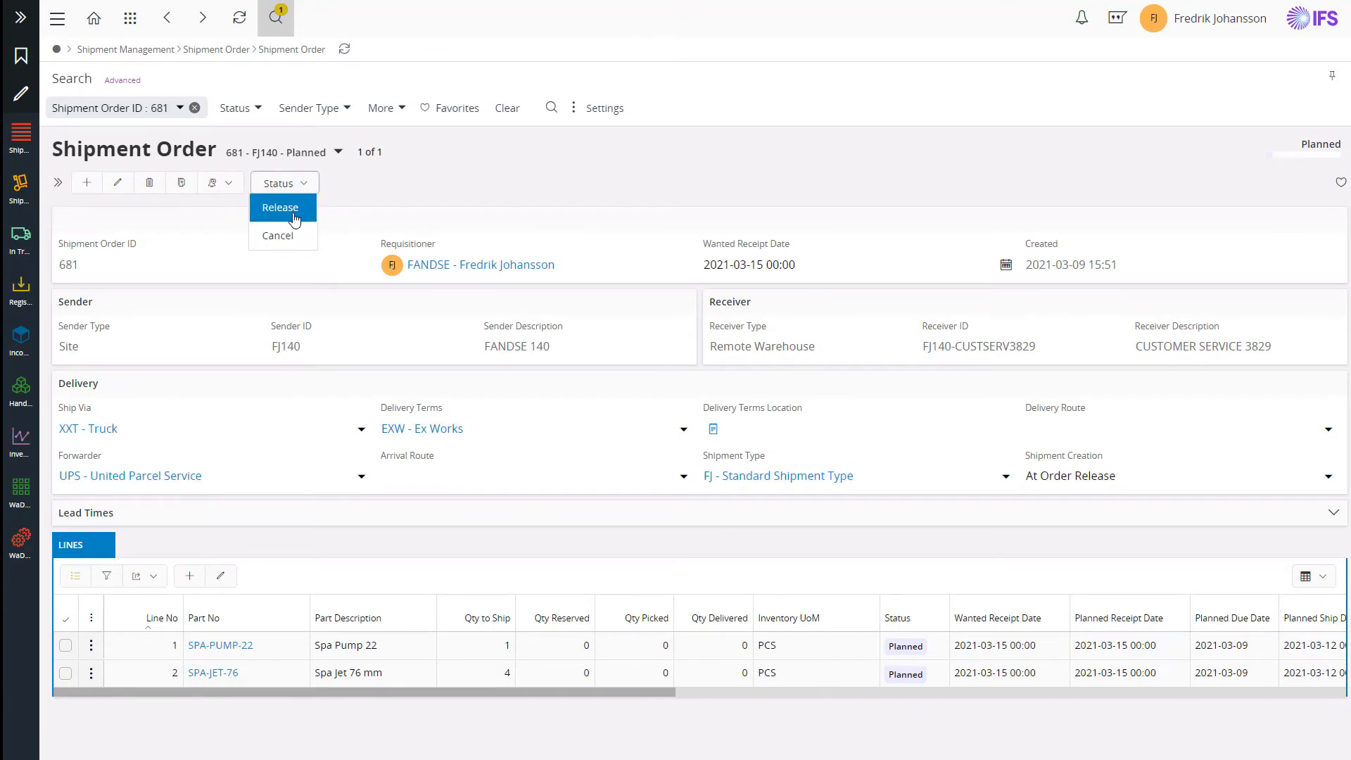
left_click(279, 207)
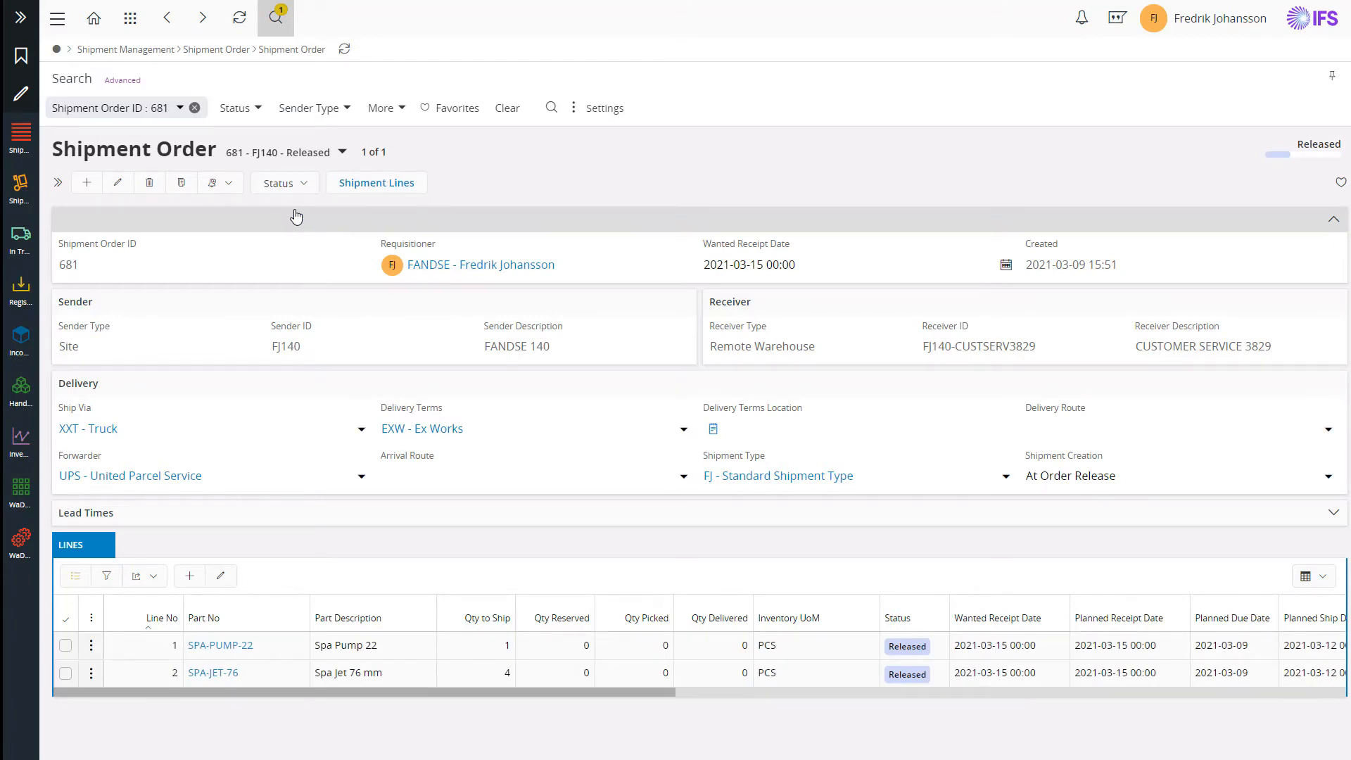
left_click(376, 183)
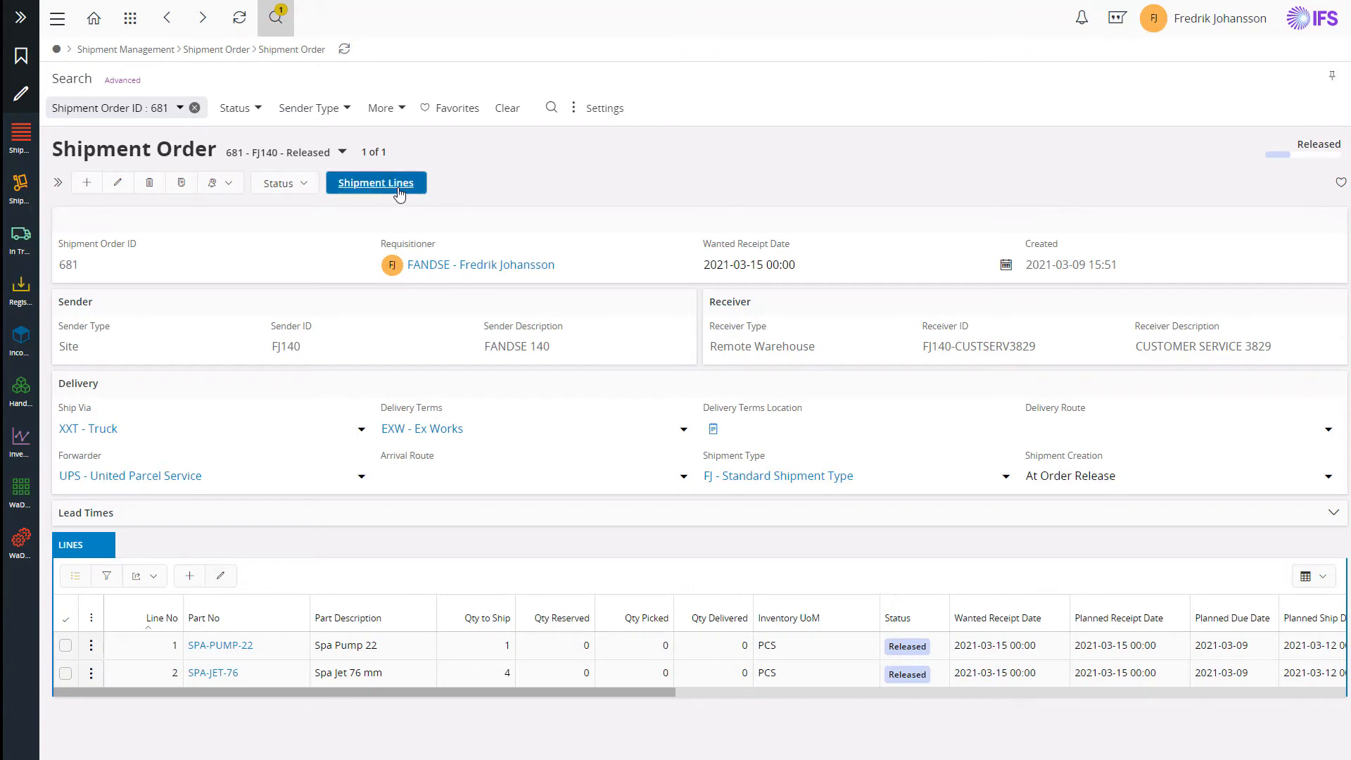
Open shipment 1081 for order 681 and reserve and pick both lines via Operations.
left_click(375, 182)
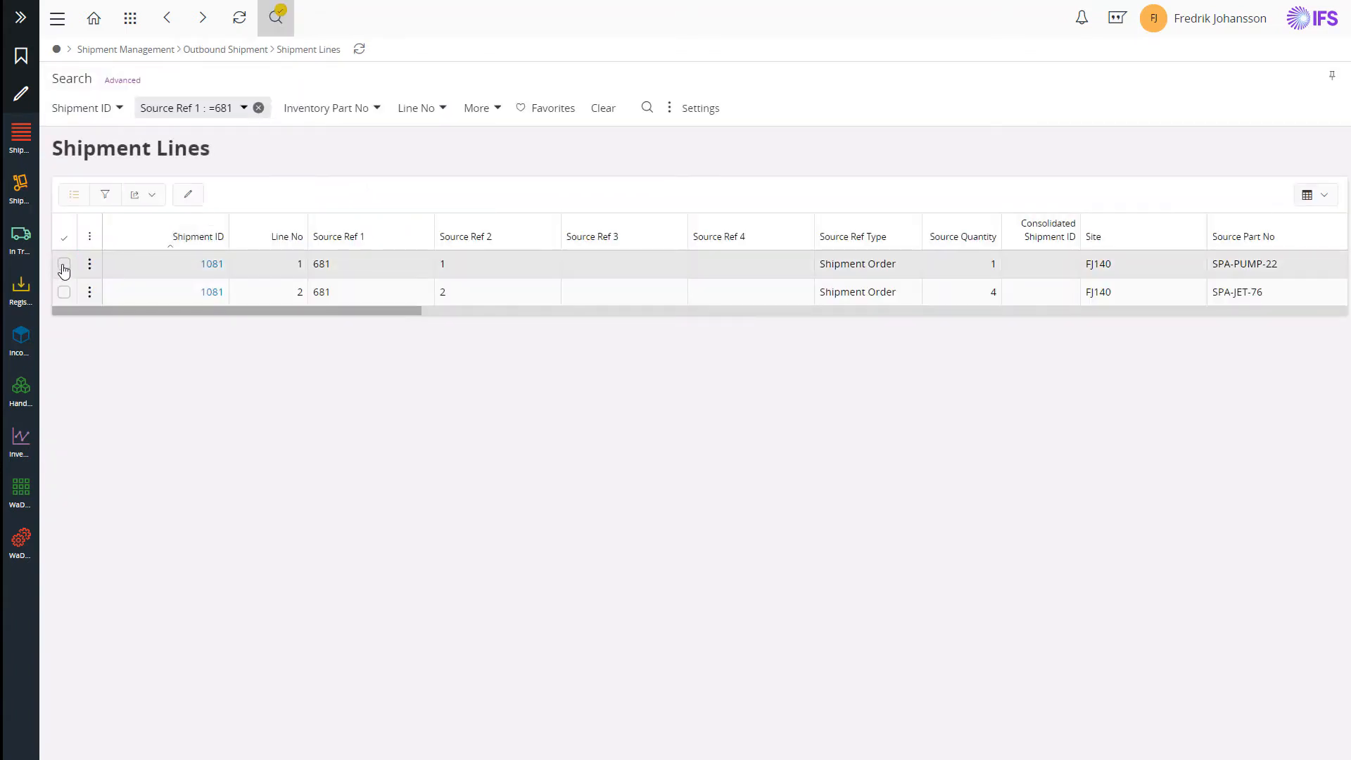
left_click(63, 263)
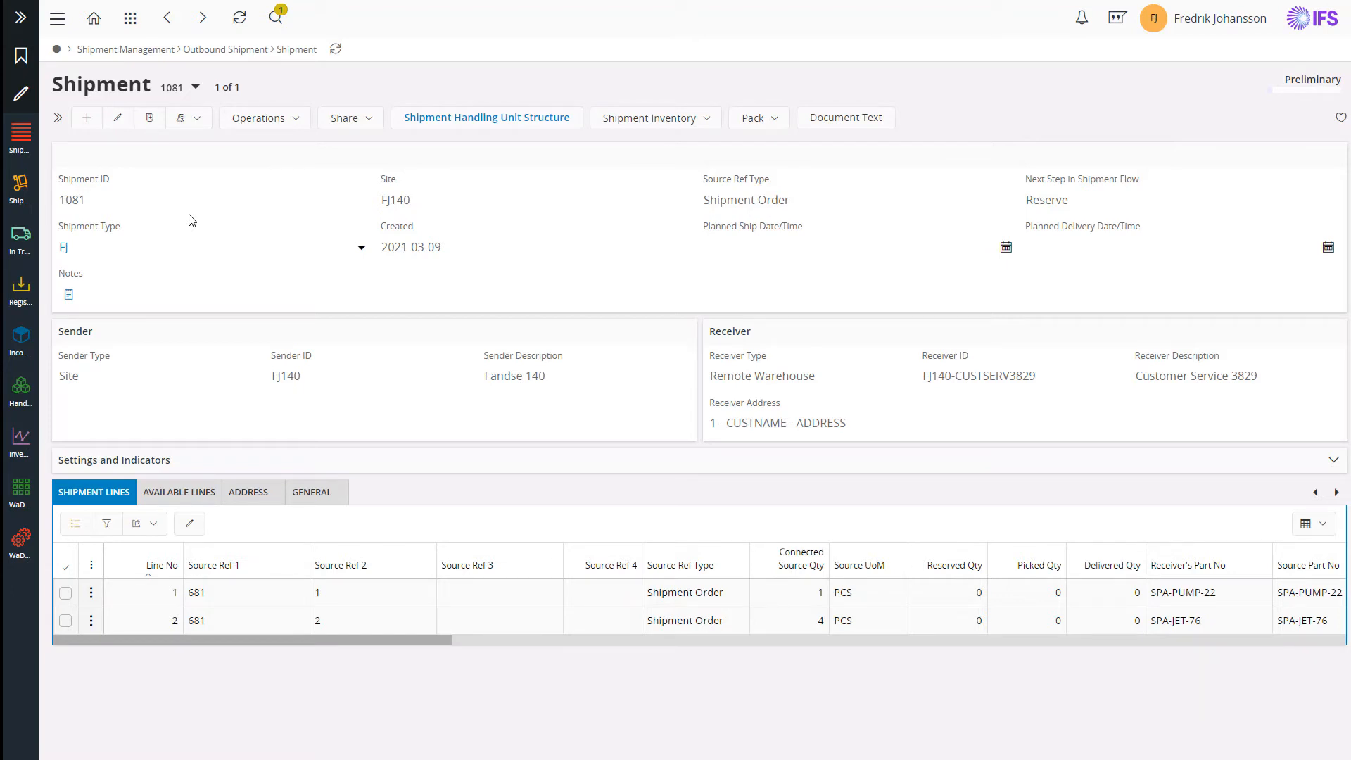
mouse_move(197, 213)
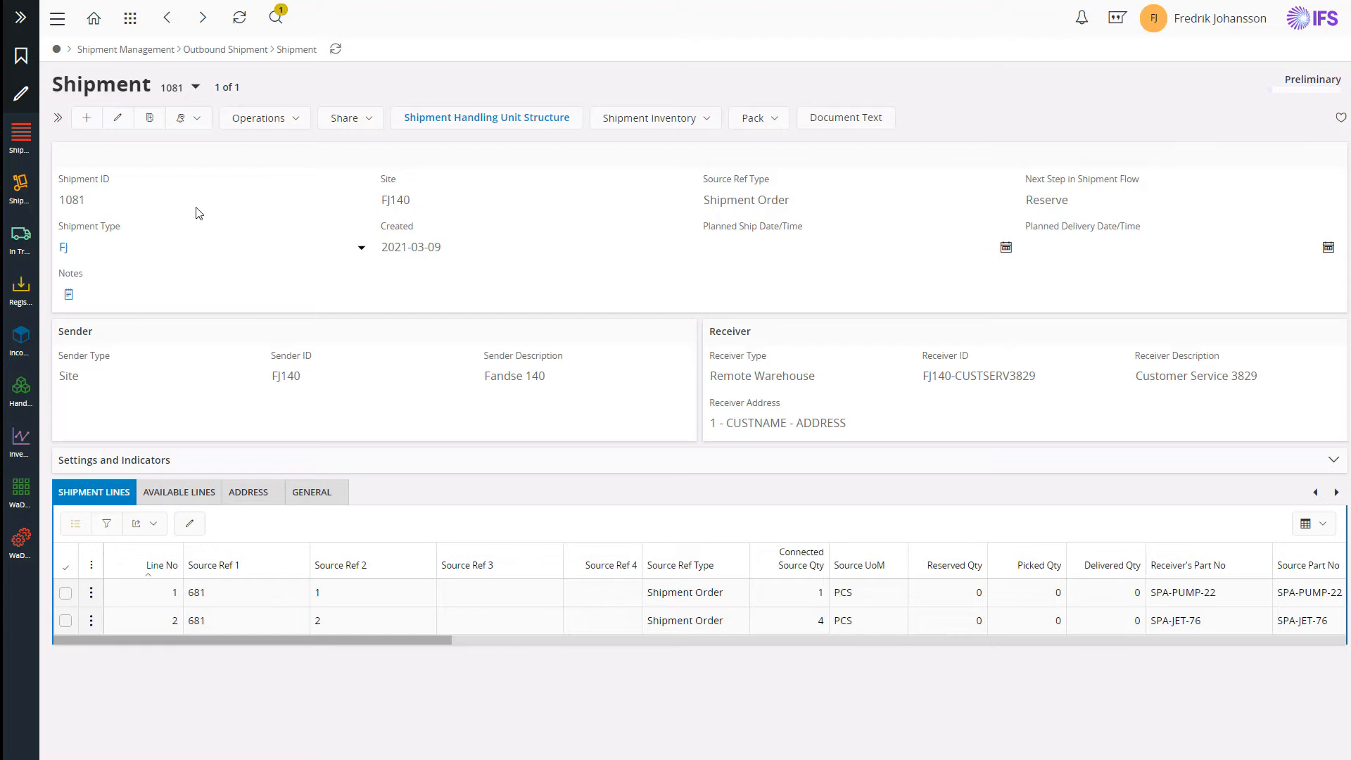
left_click(259, 116)
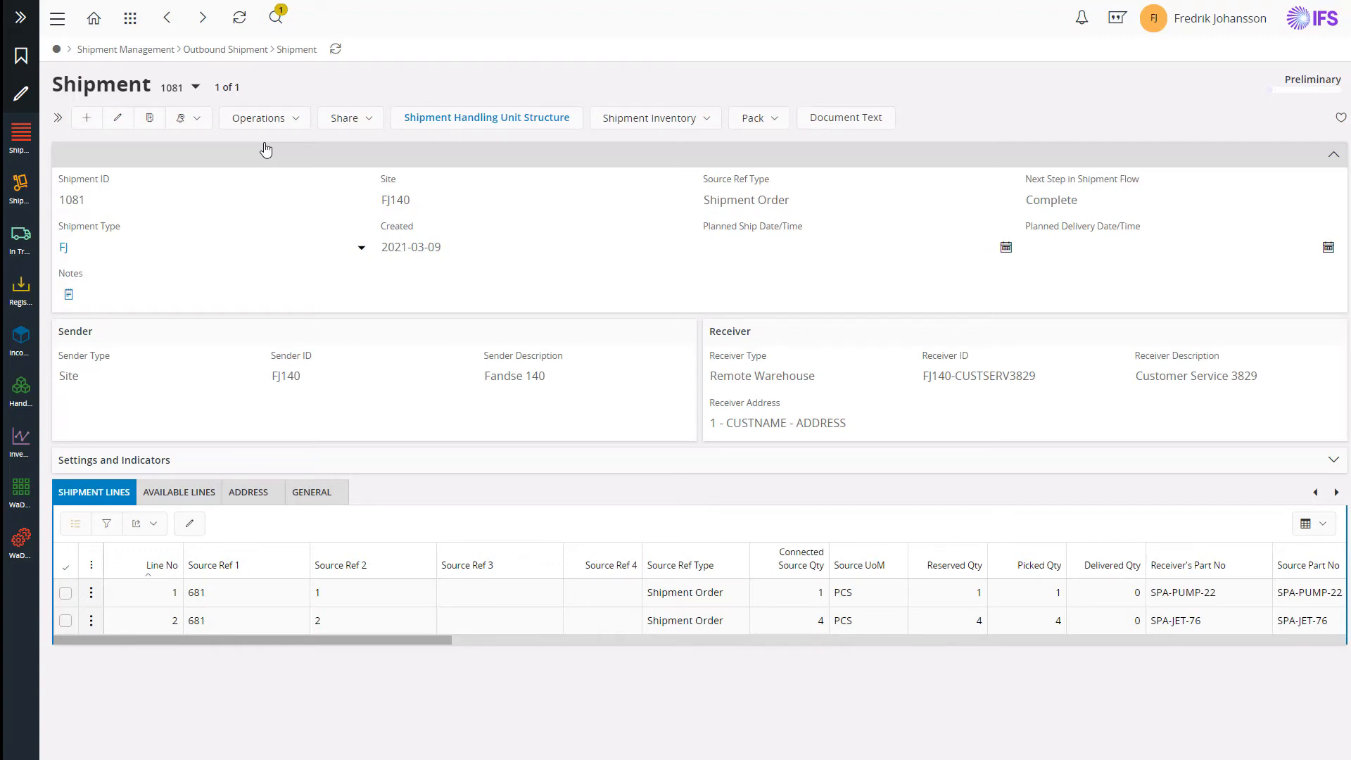
mouse_move(344, 141)
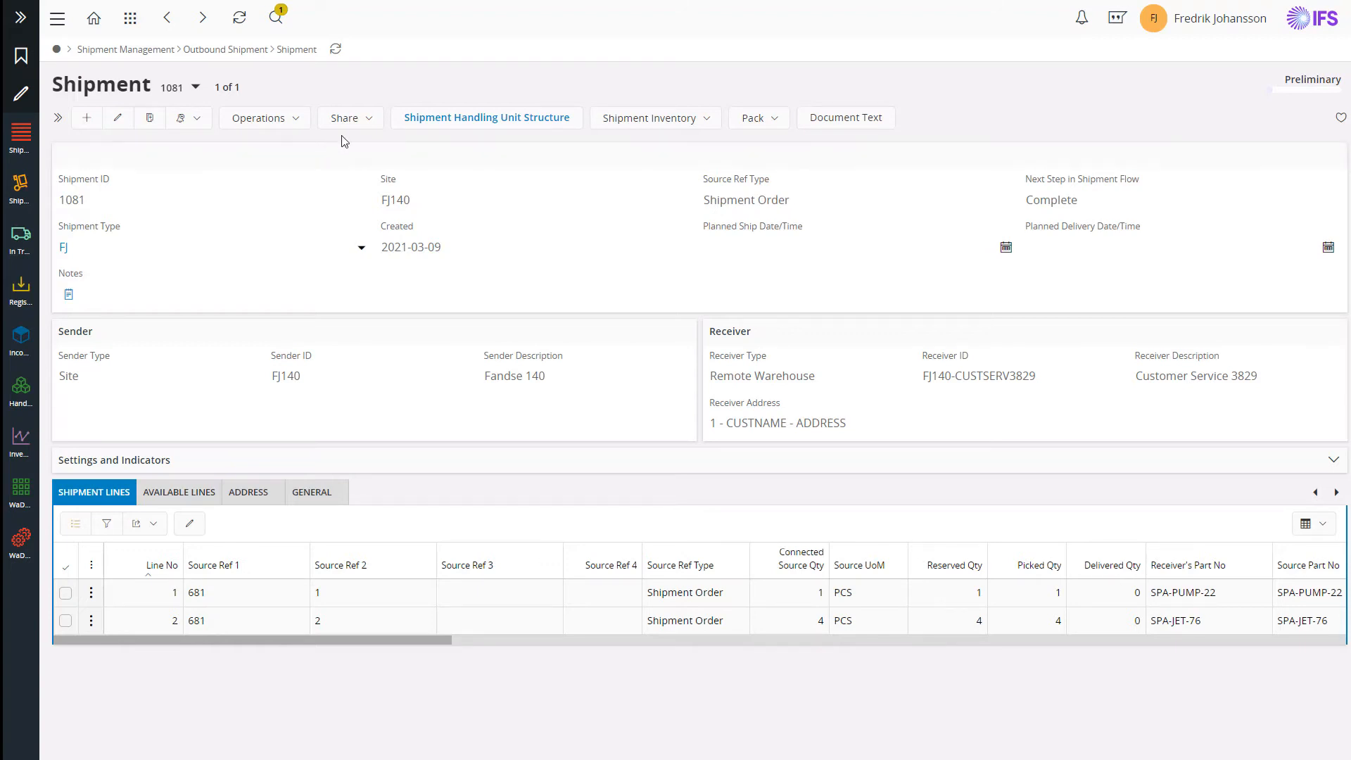
left_click(485, 119)
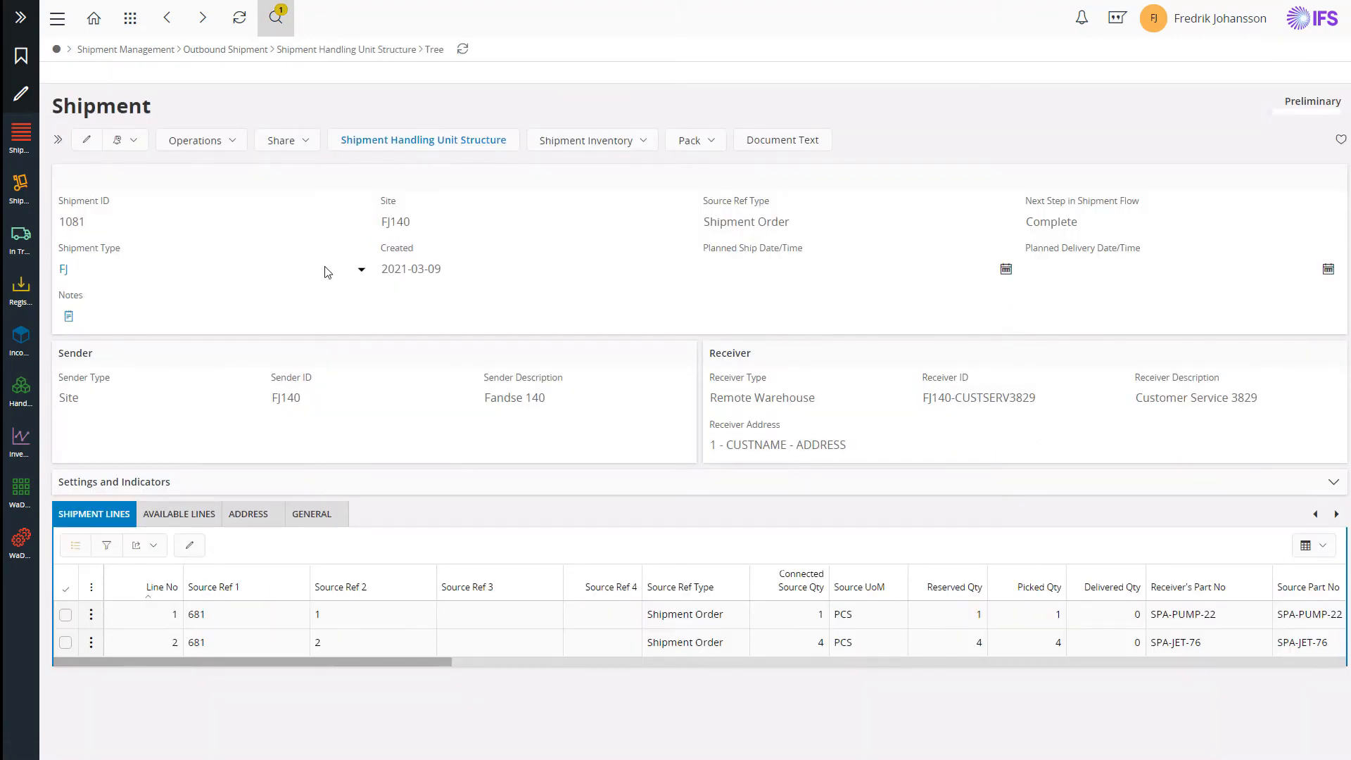
Expand the handling unit structure and show the contents of pallet 7283.
left_click(422, 140)
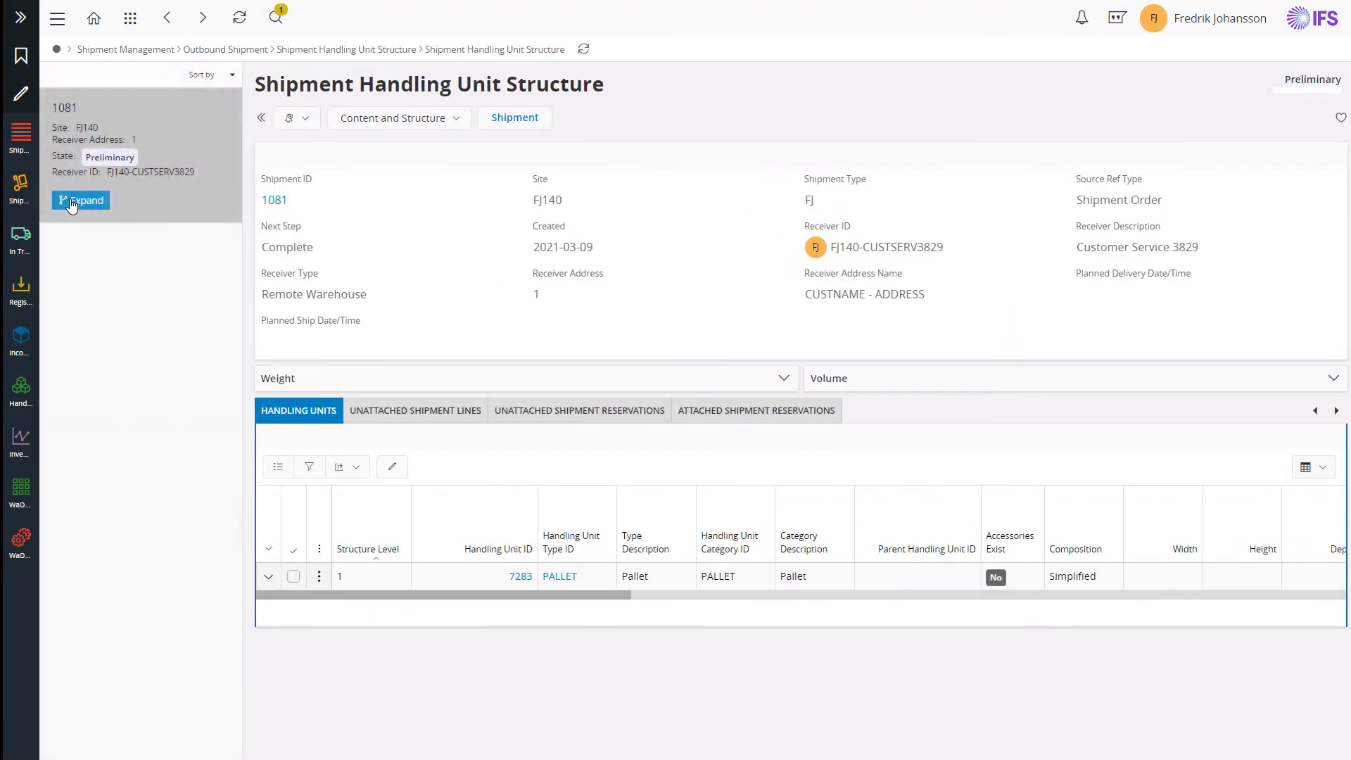
left_click(82, 200)
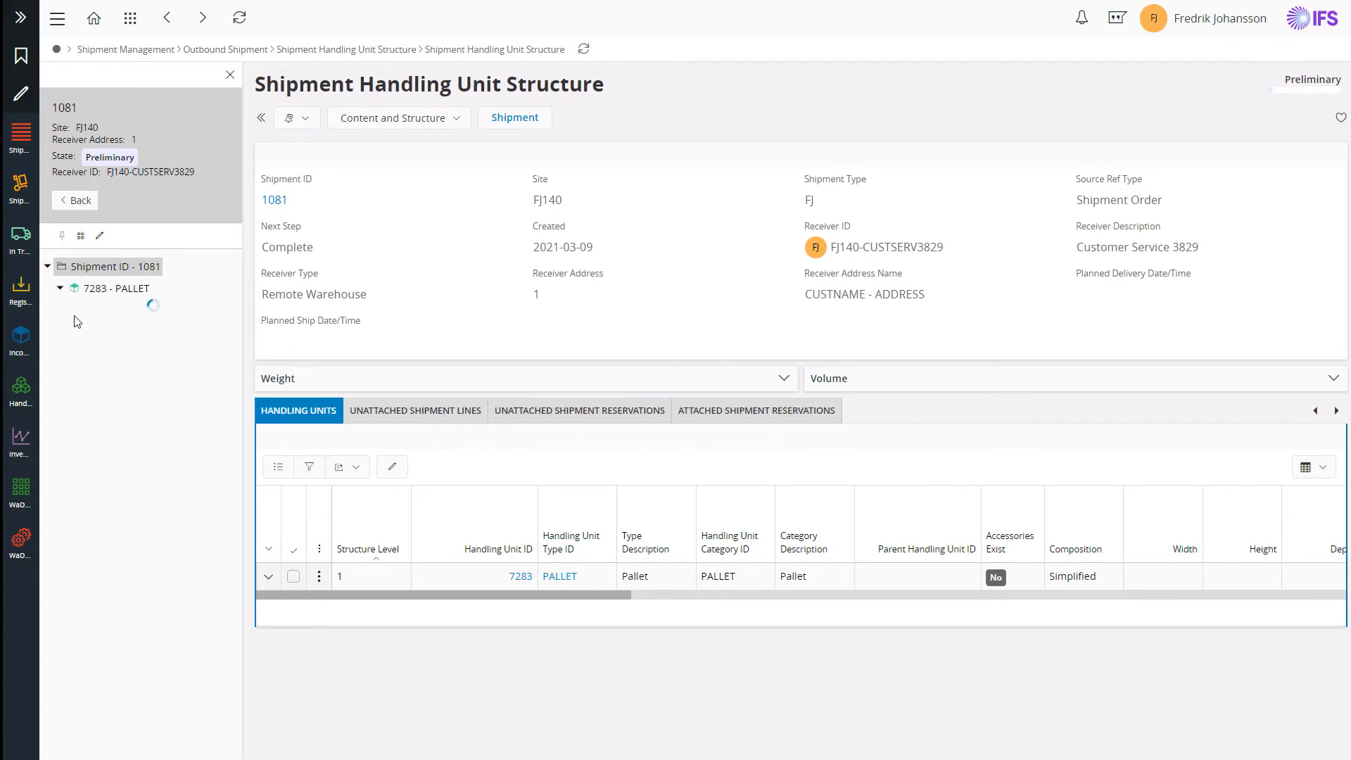
left_click(61, 287)
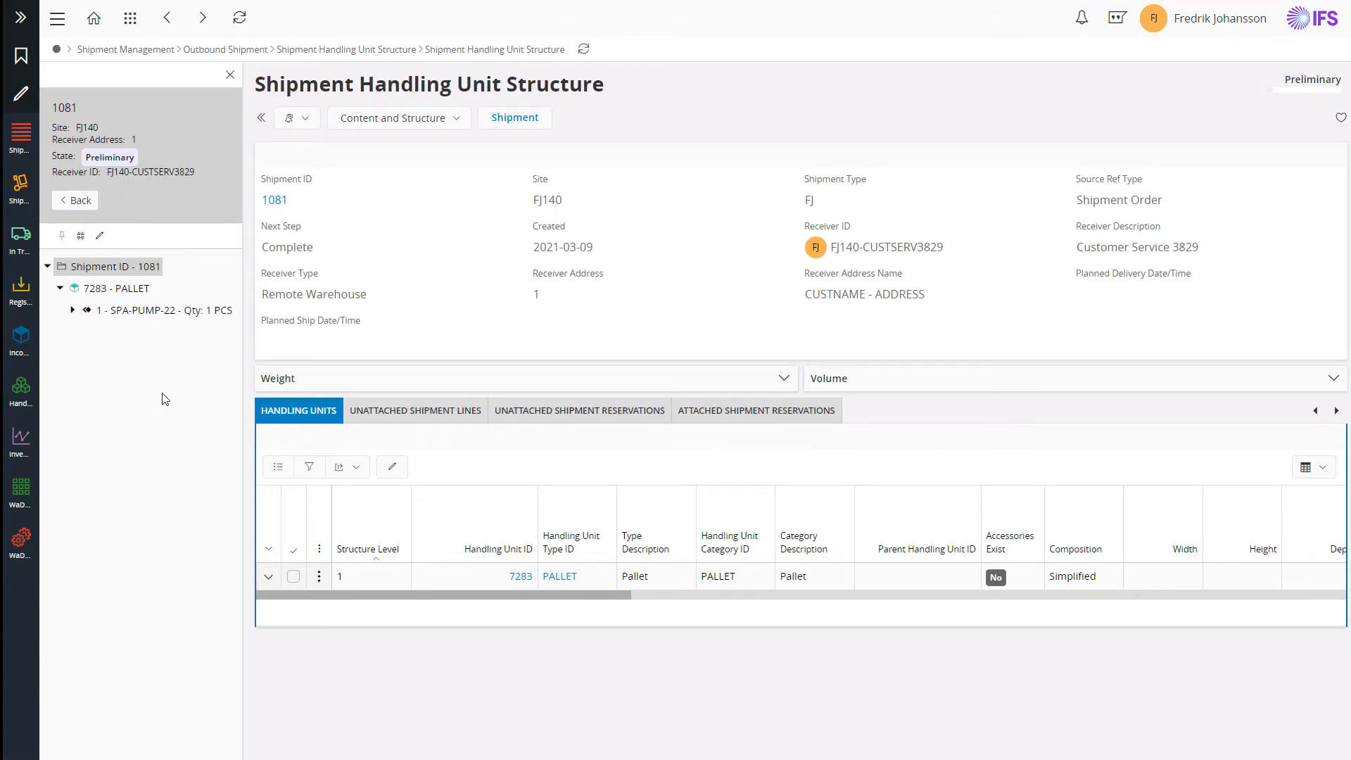
mouse_move(117, 287)
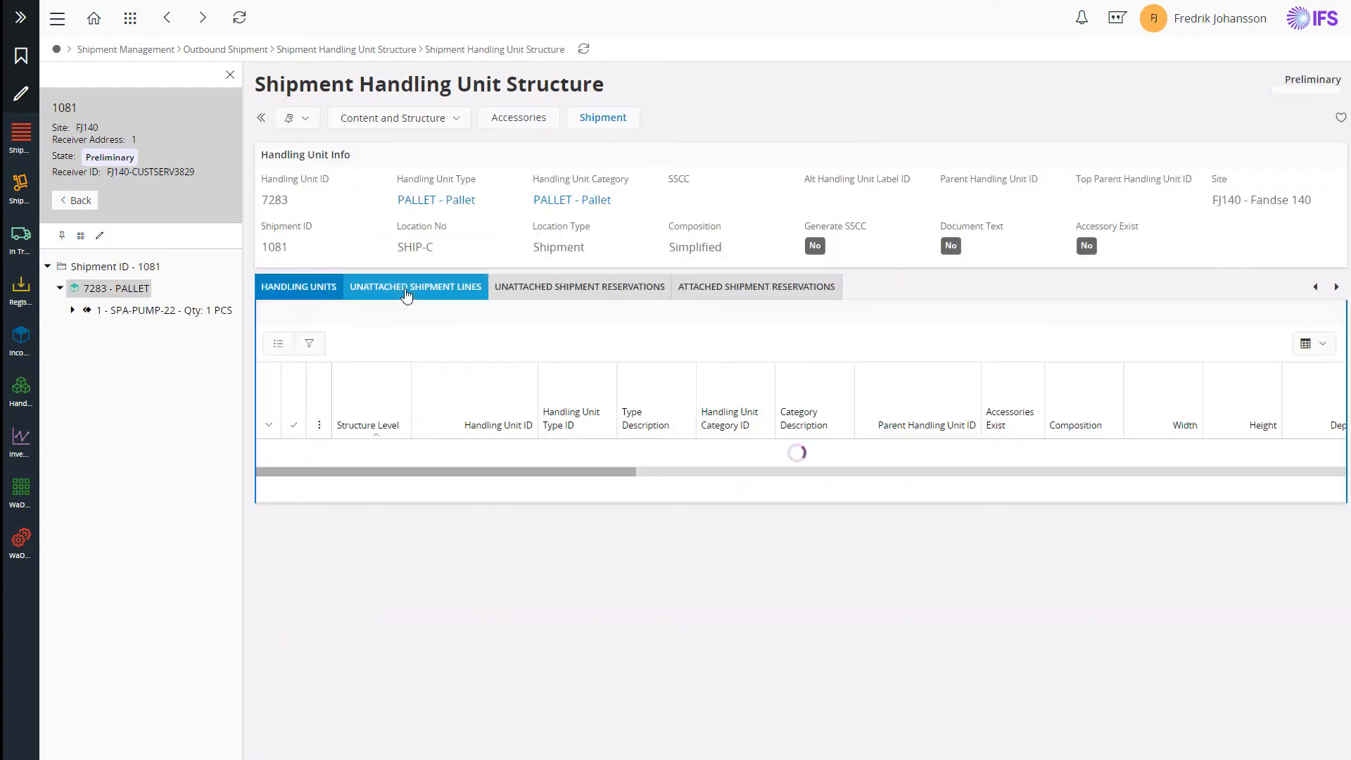
Attach the unattached SPA-JET-76 line's full quantity to pallet 7283.
left_click(415, 286)
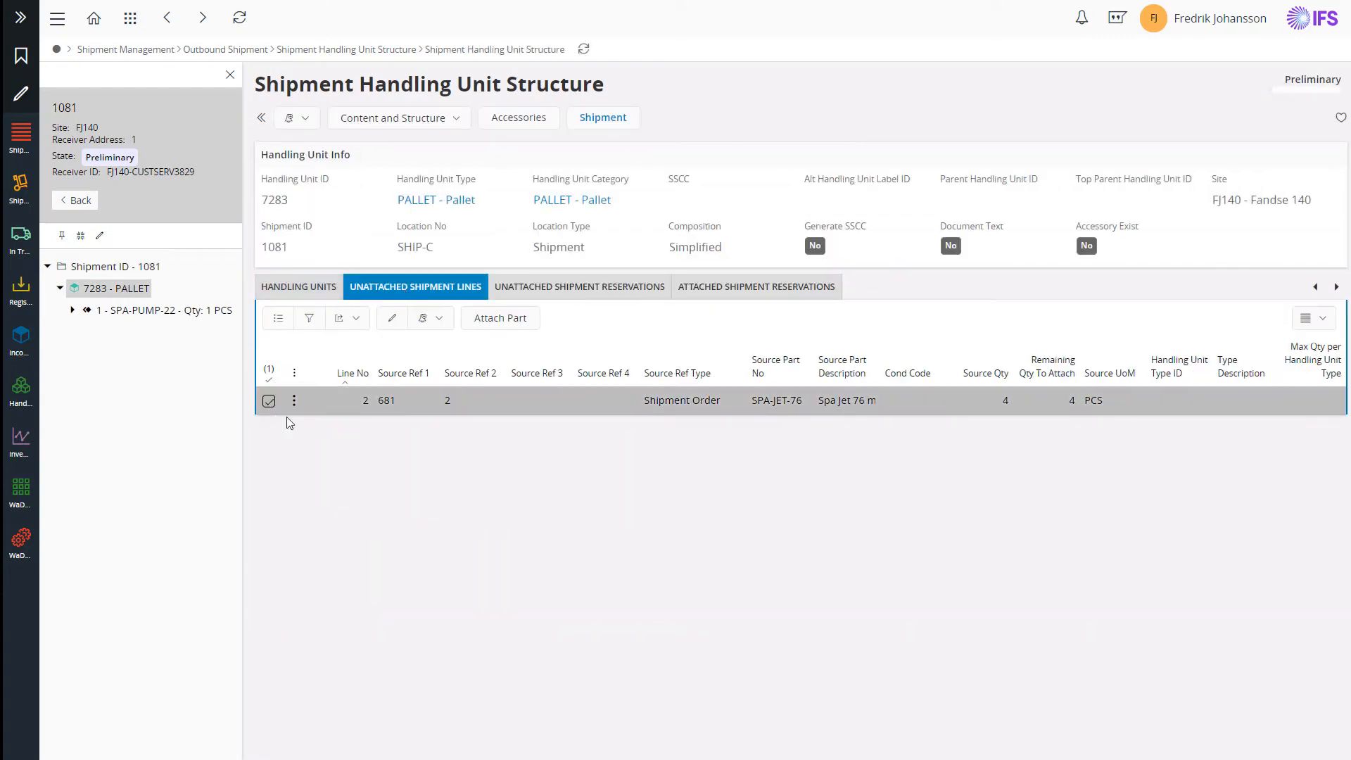
left_click(499, 318)
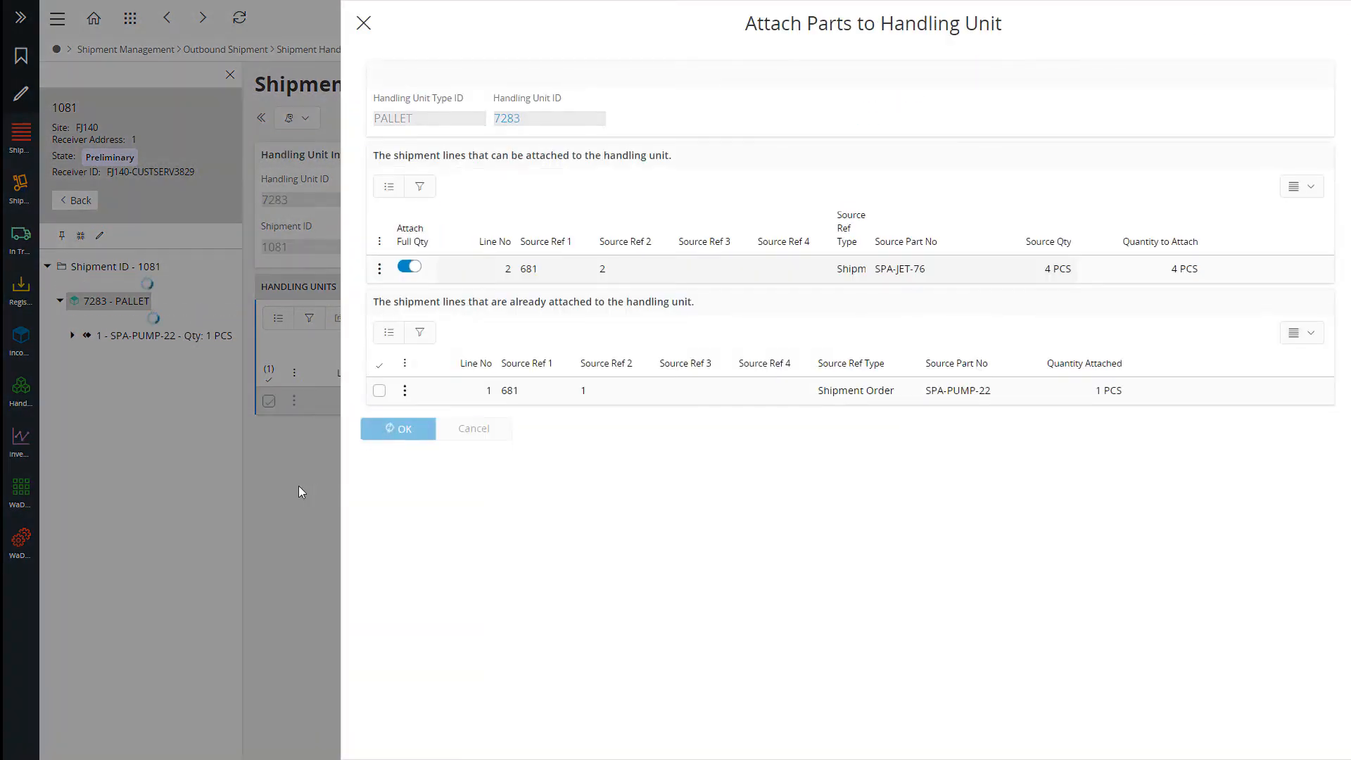
left_click(397, 428)
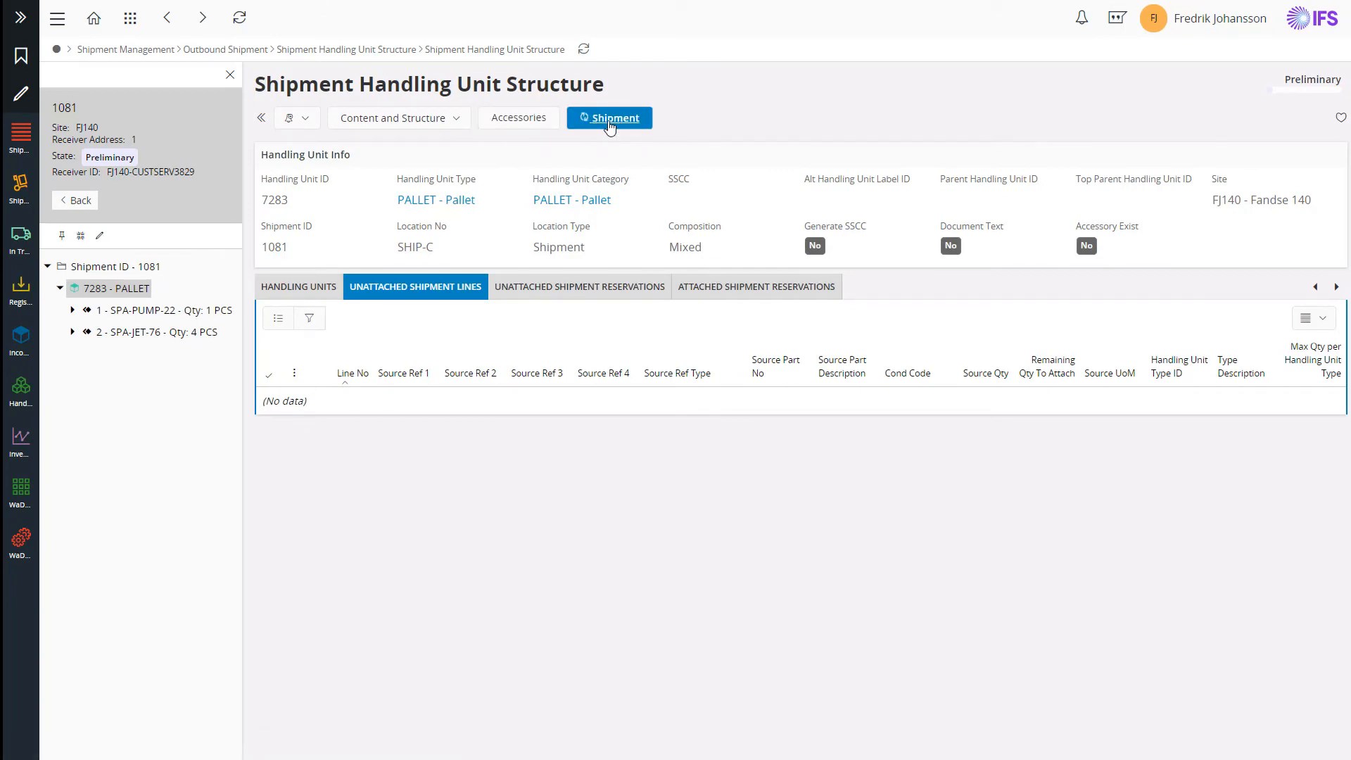
Complete shipment 1081 via the Operations menu.
left_click(615, 118)
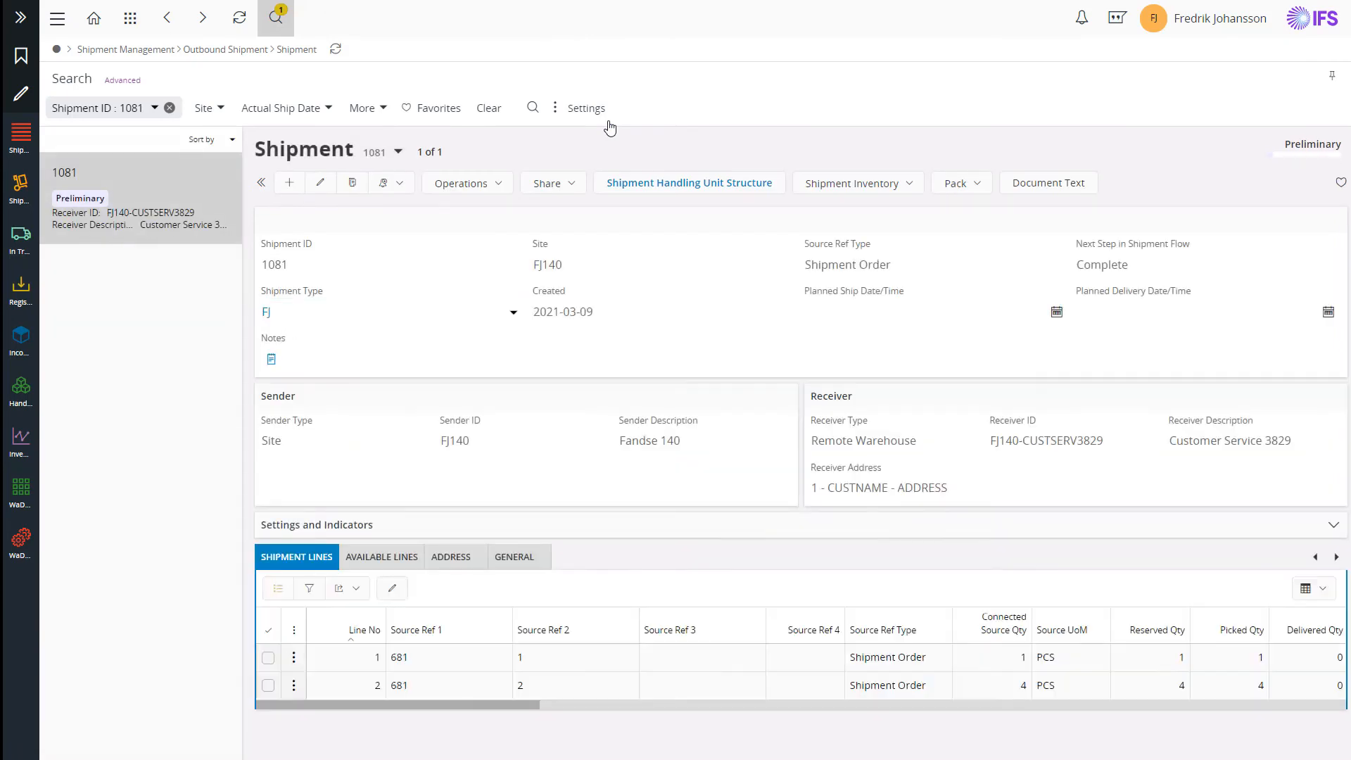
mouse_move(514, 175)
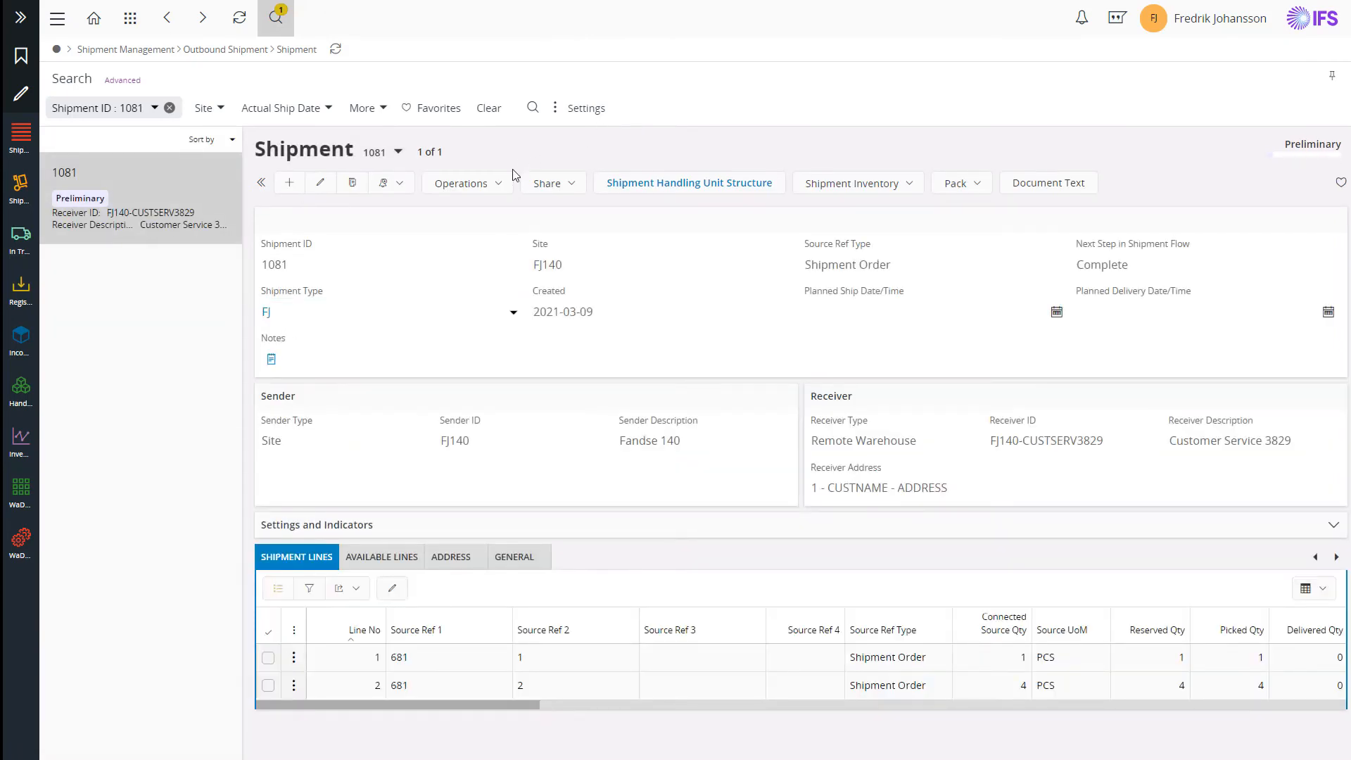
left_click(461, 183)
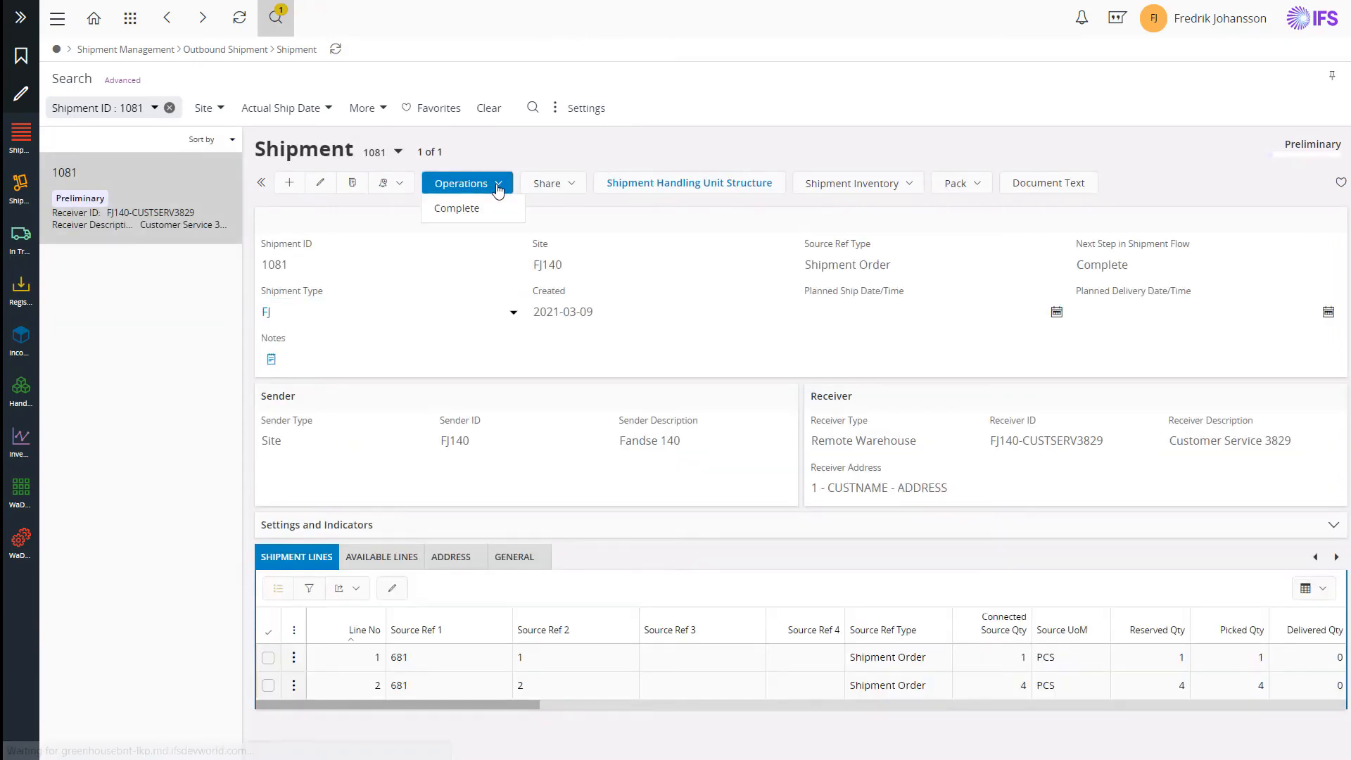
left_click(474, 214)
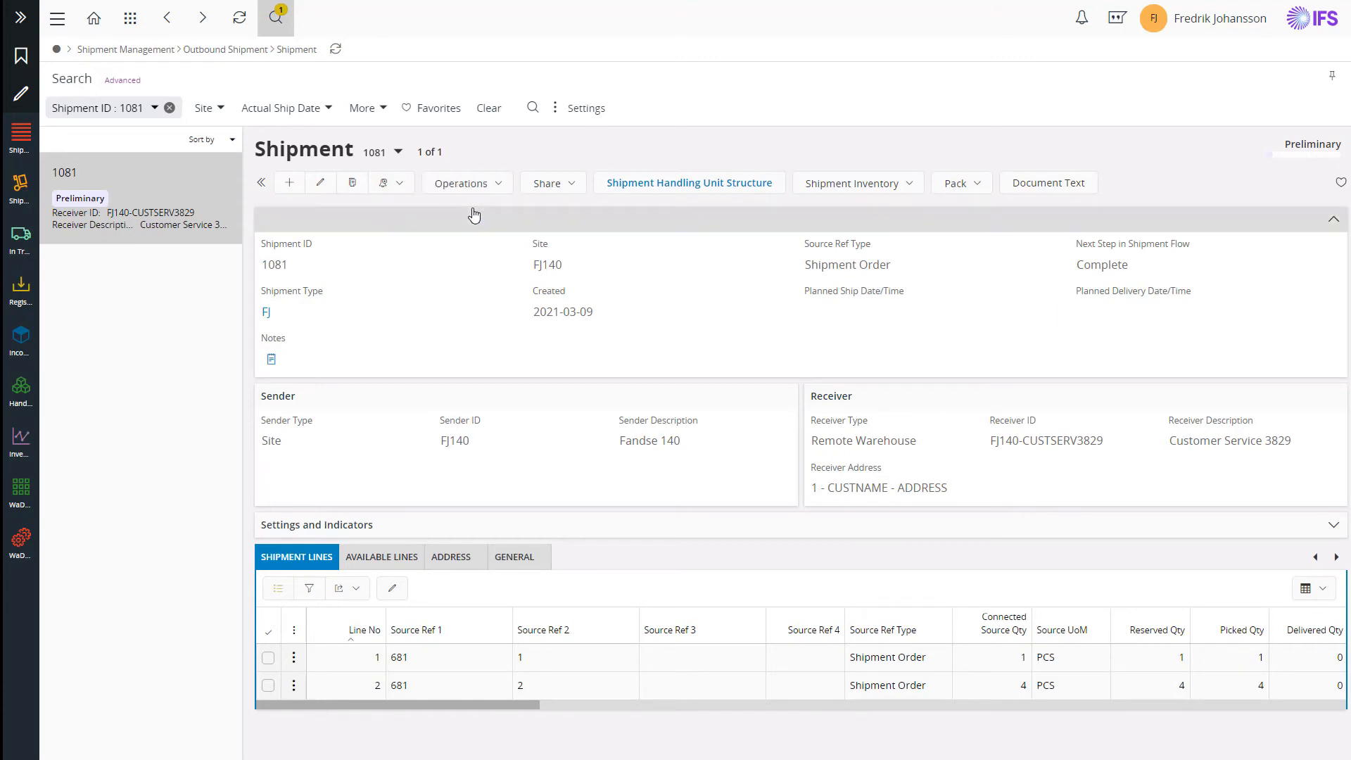
mouse_move(466, 236)
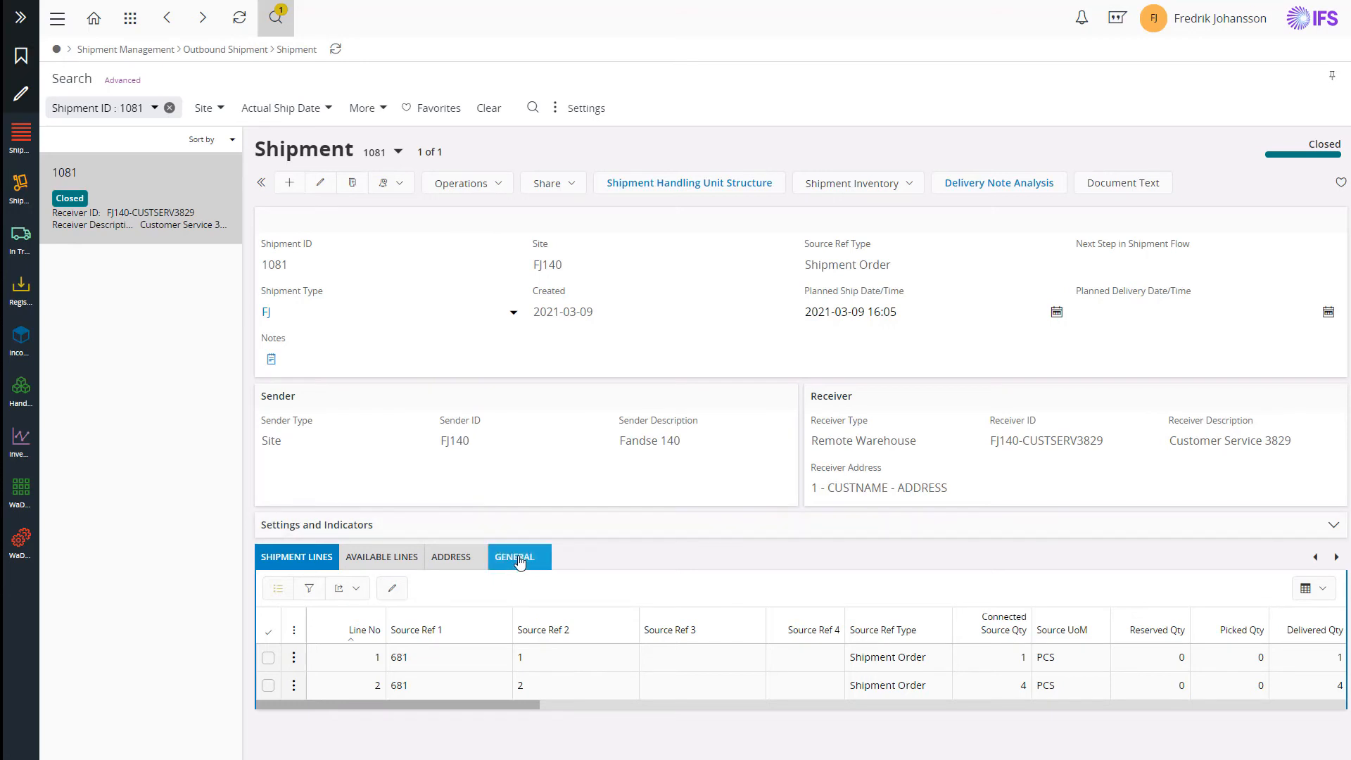
Copy delivery note 201985 from Reference Documents and go to Incoming Dispatch Advice.
left_click(515, 557)
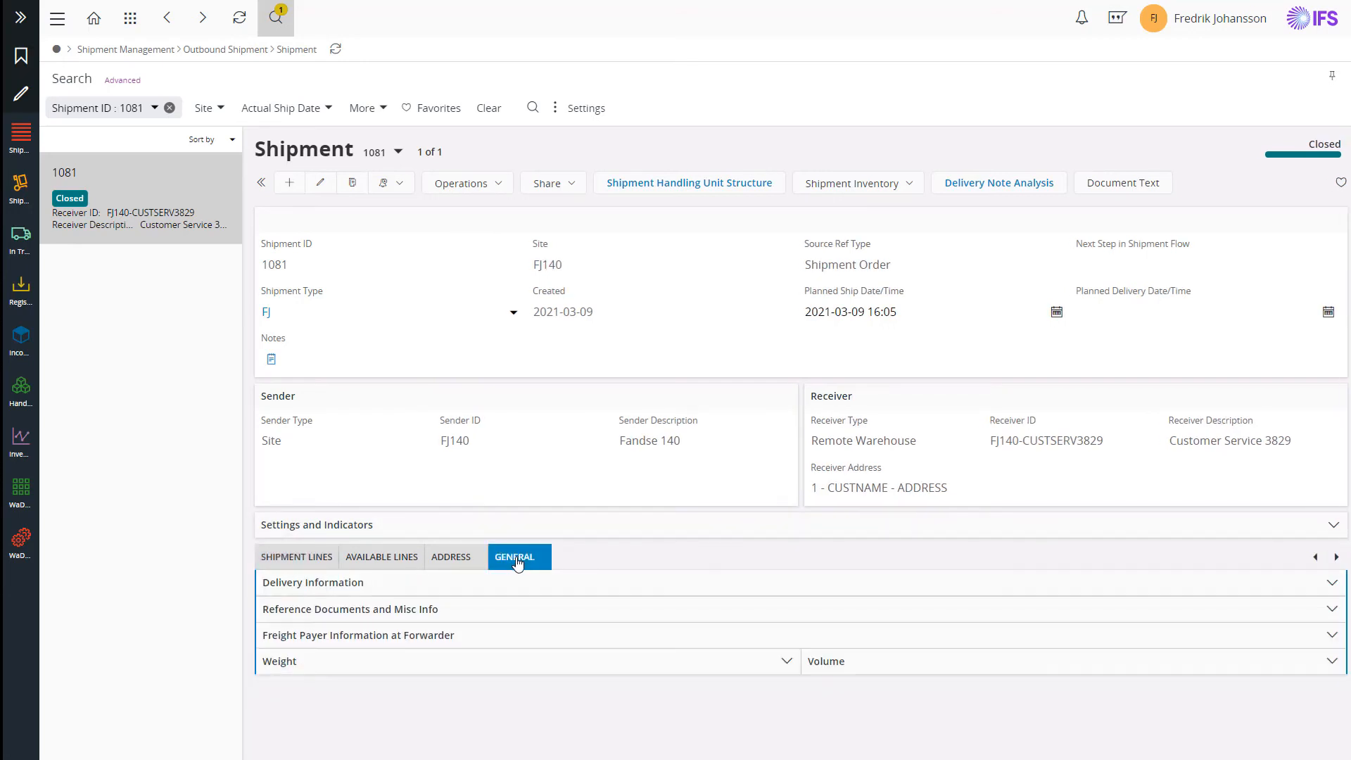
left_click(349, 610)
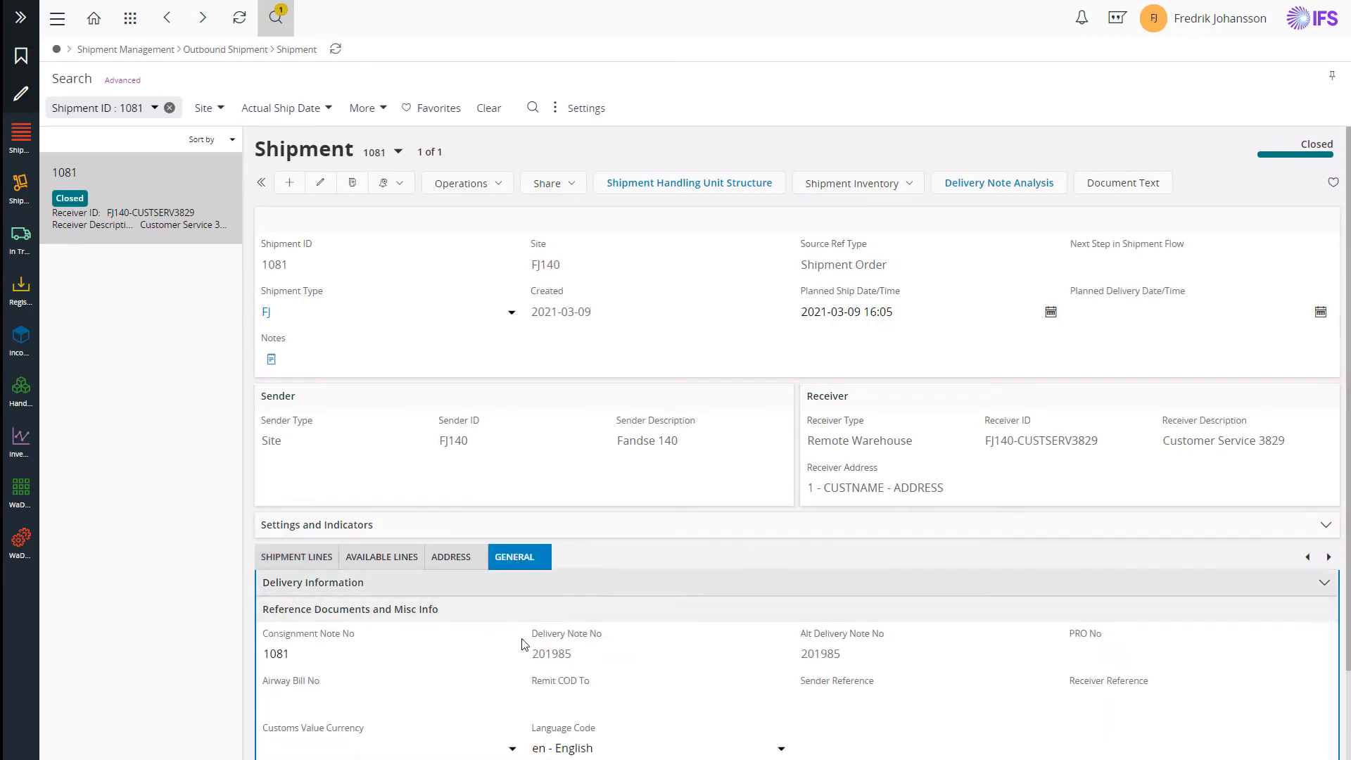
double_click(550, 653)
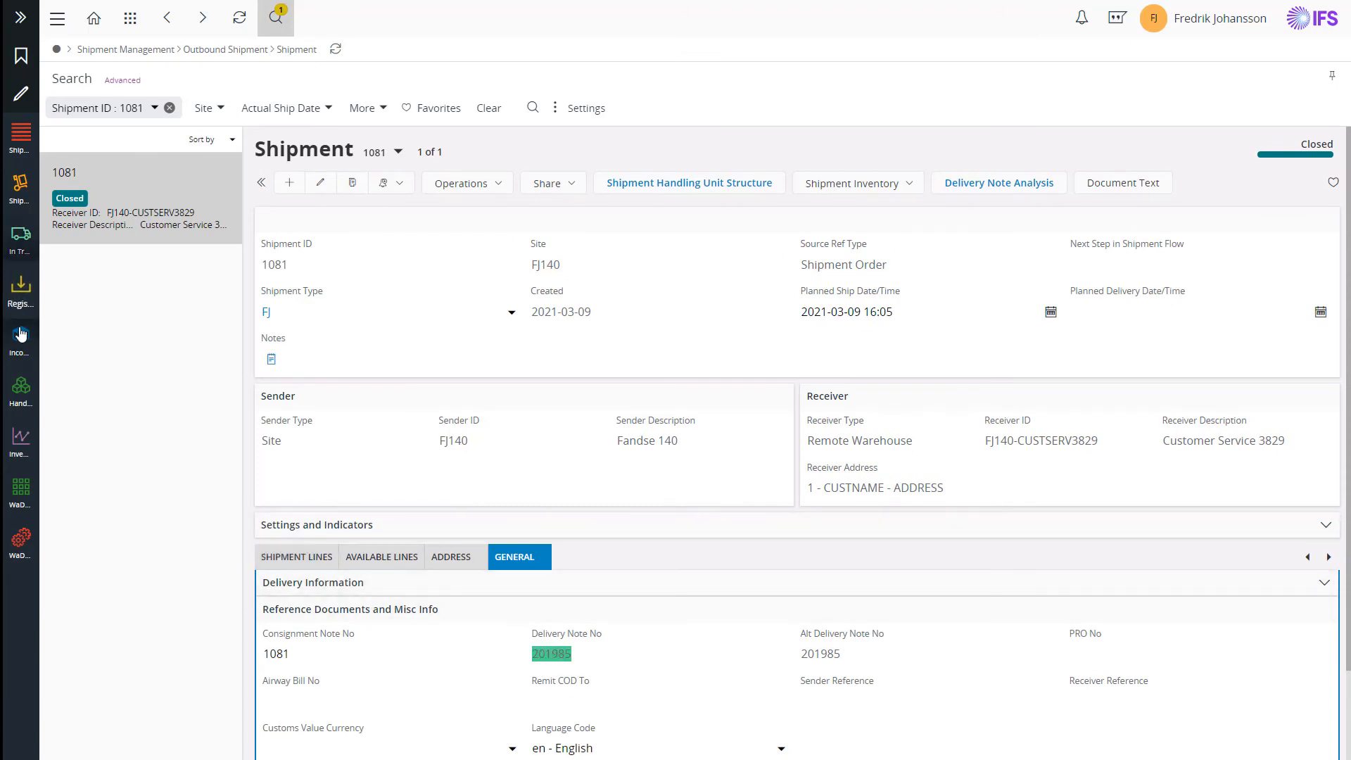
left_click(20, 339)
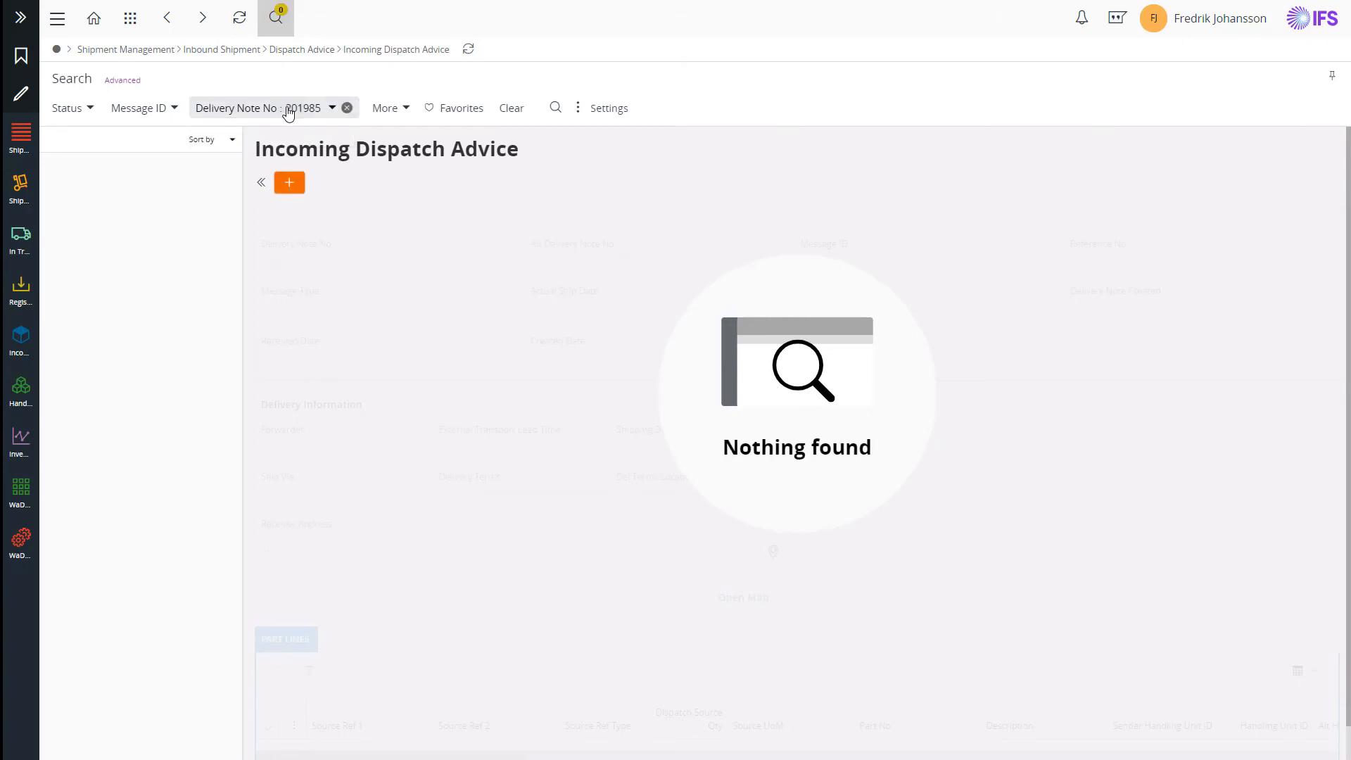
Load dispatch advice 201985 and select pallet 7283 in its handling unit structure.
left_click(554, 109)
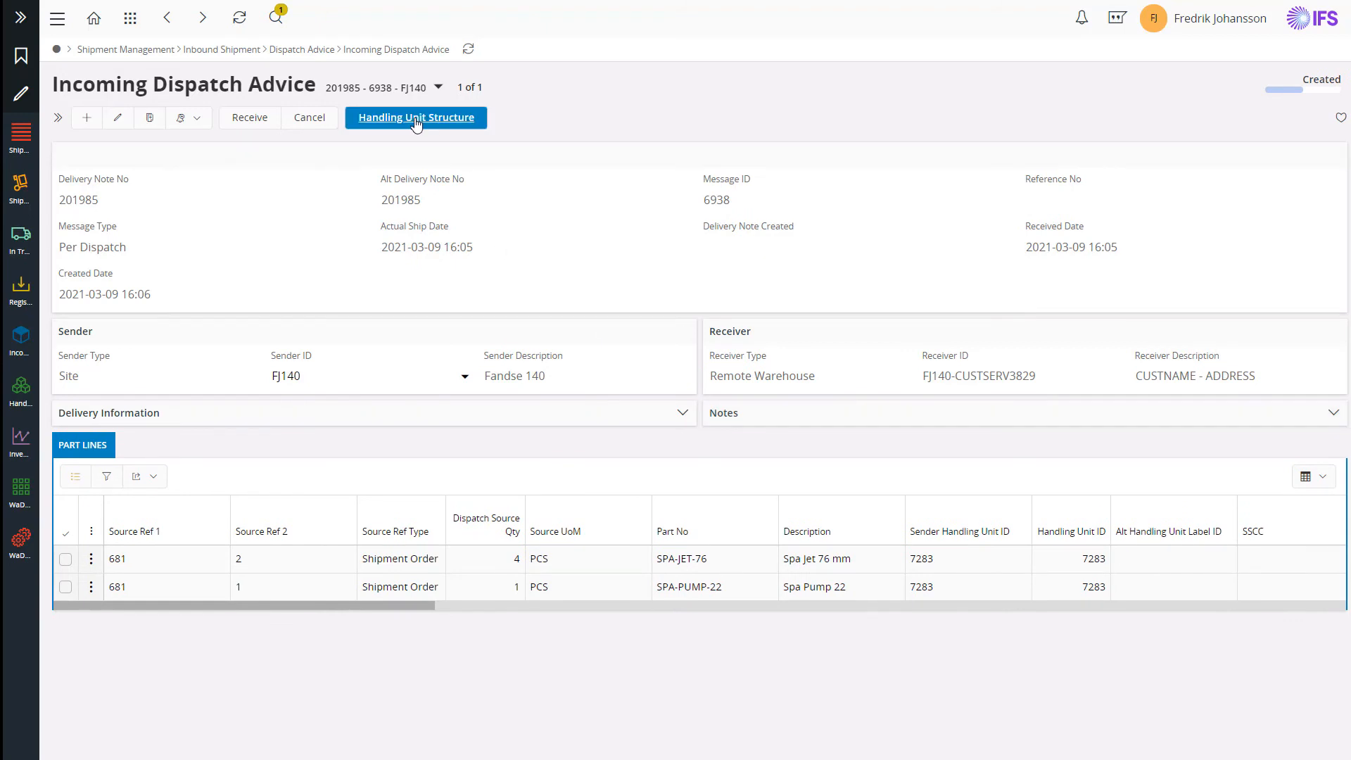
left_click(416, 117)
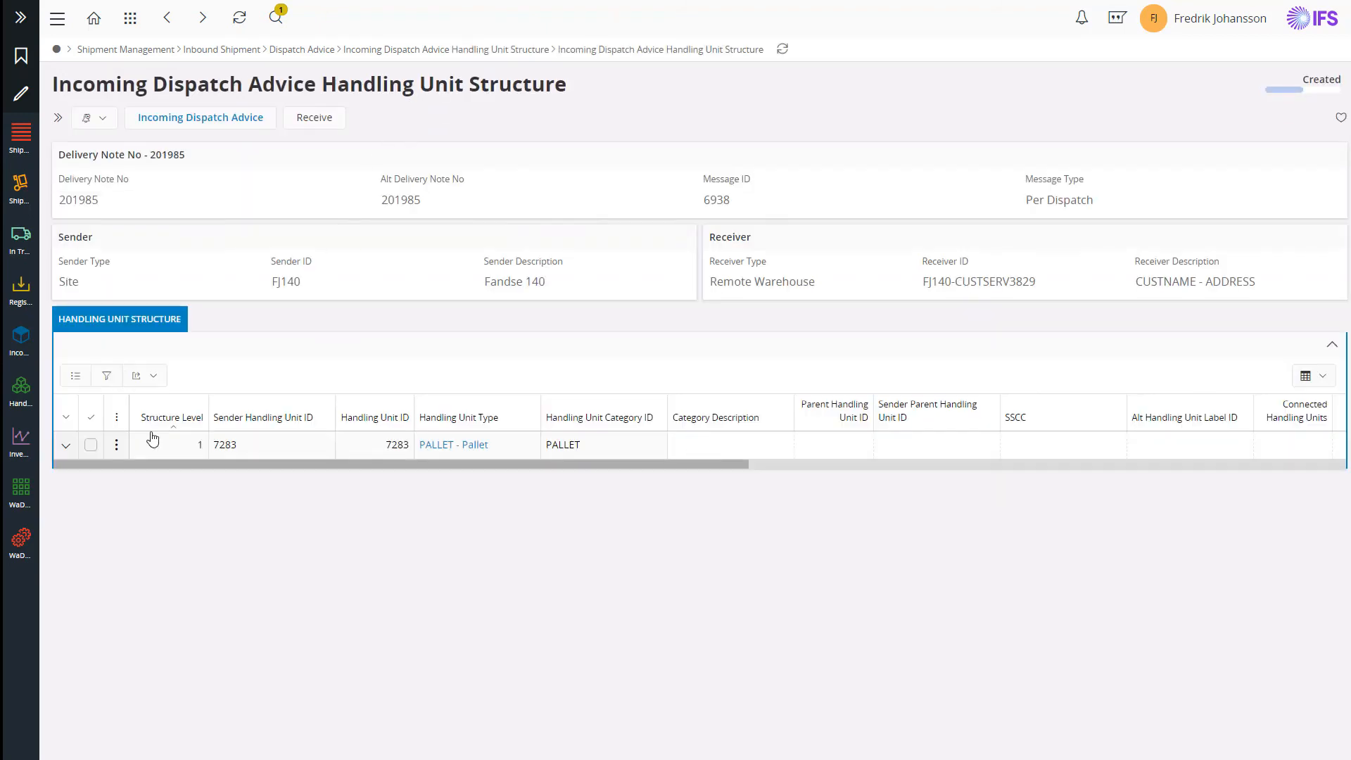
left_click(90, 445)
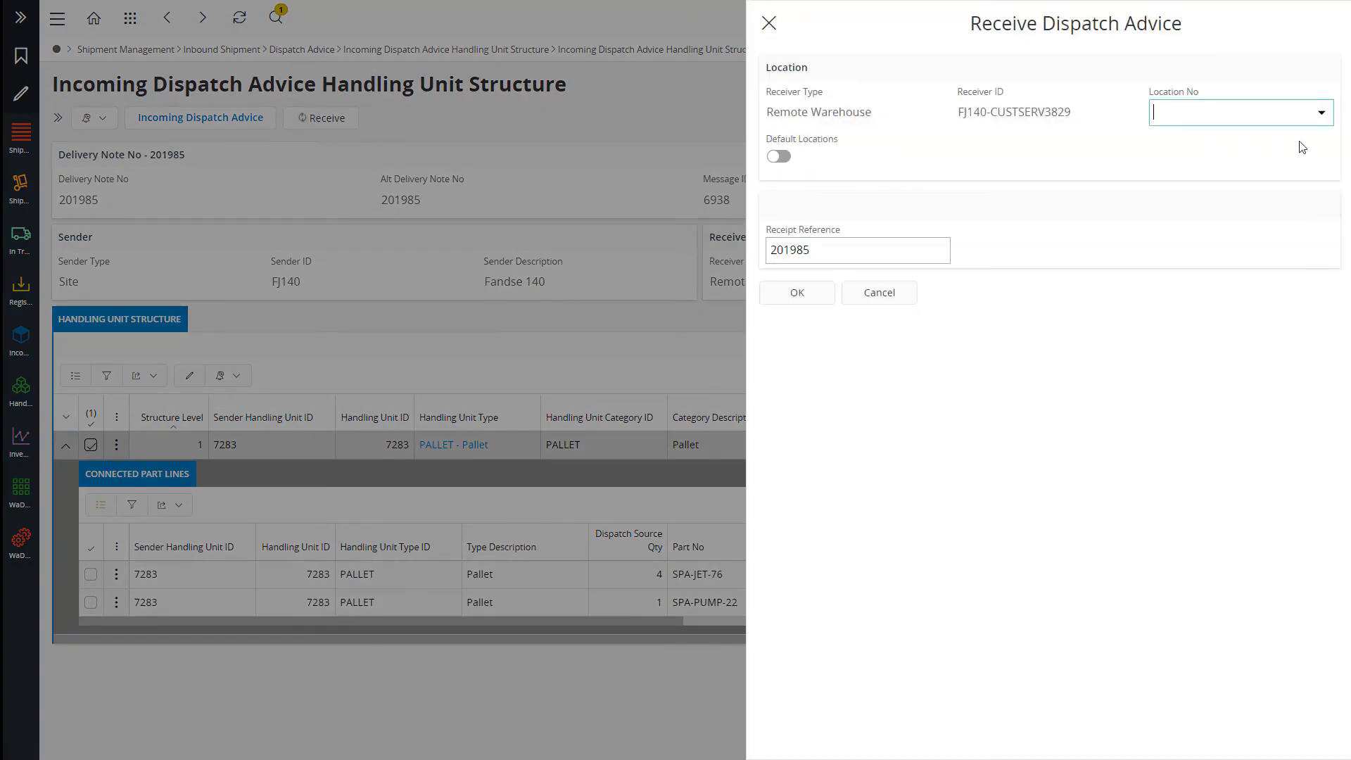
Receive the dispatch advice into remote warehouse location 202119.
left_click(1322, 113)
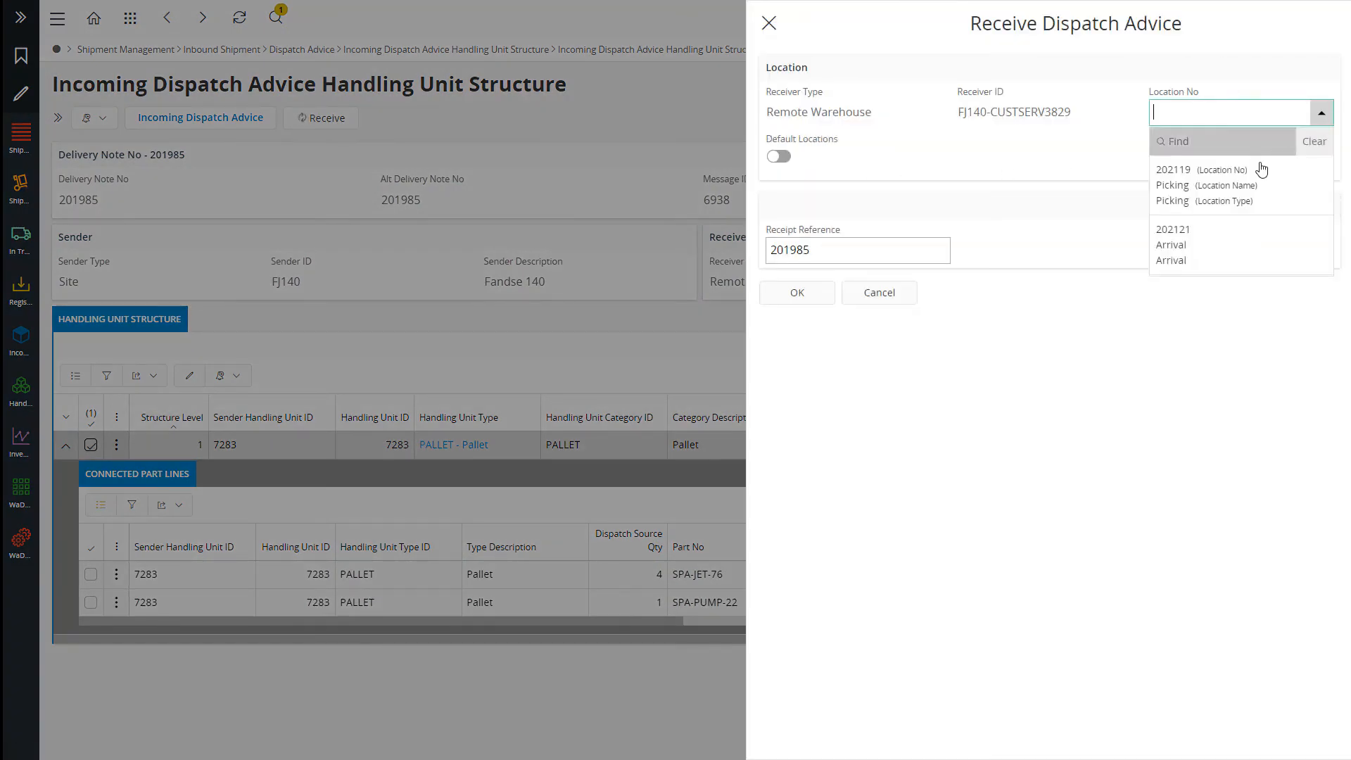
left_click(1172, 169)
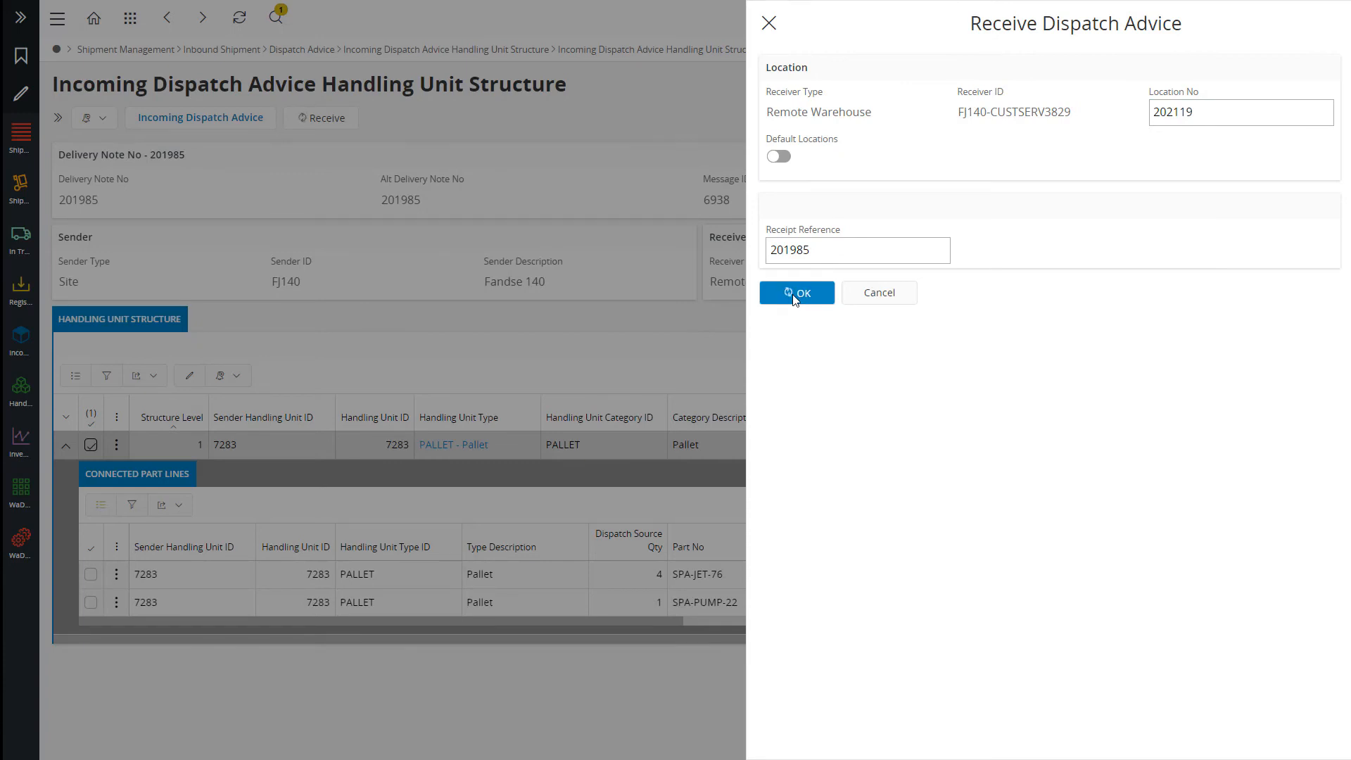
left_click(795, 292)
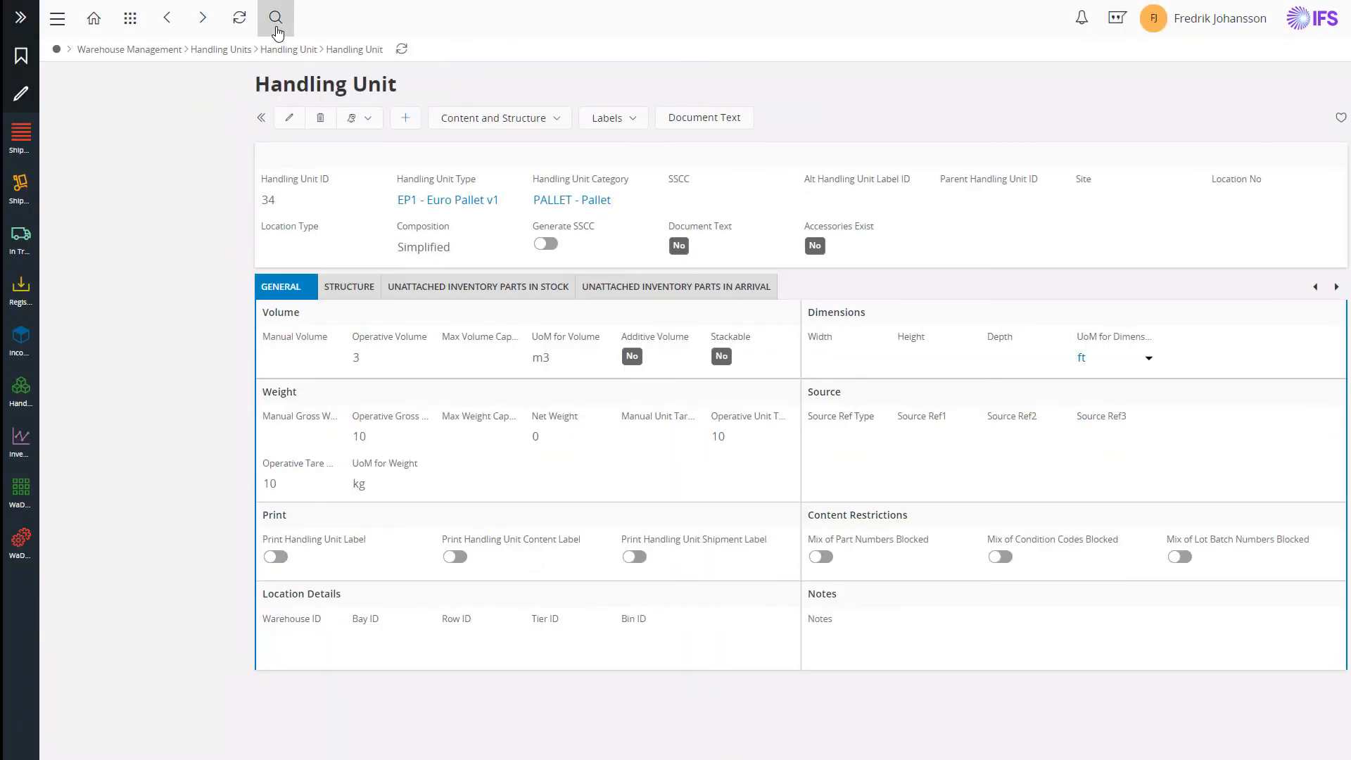
View handling unit 7283 expanded to show SPA-JET-76 and SPA-PUMP-22.
left_click(274, 17)
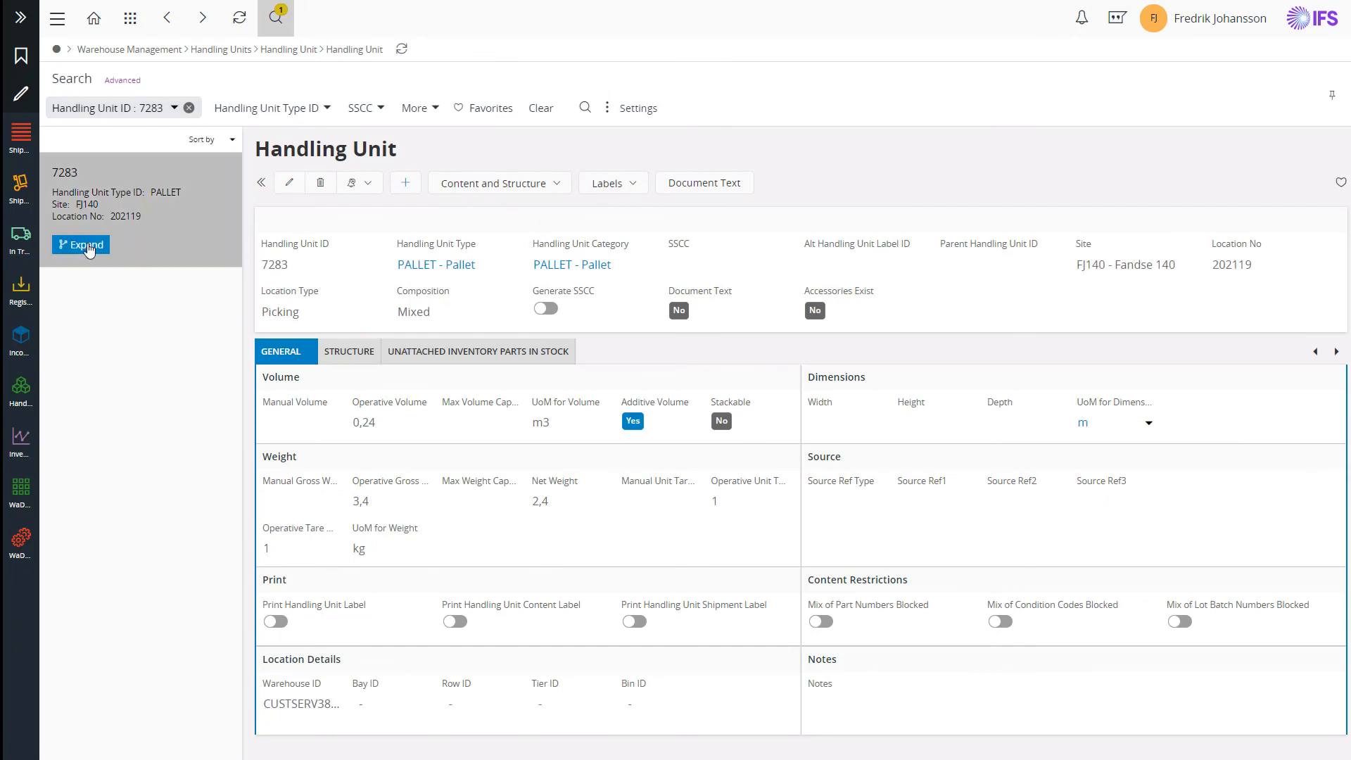
left_click(80, 244)
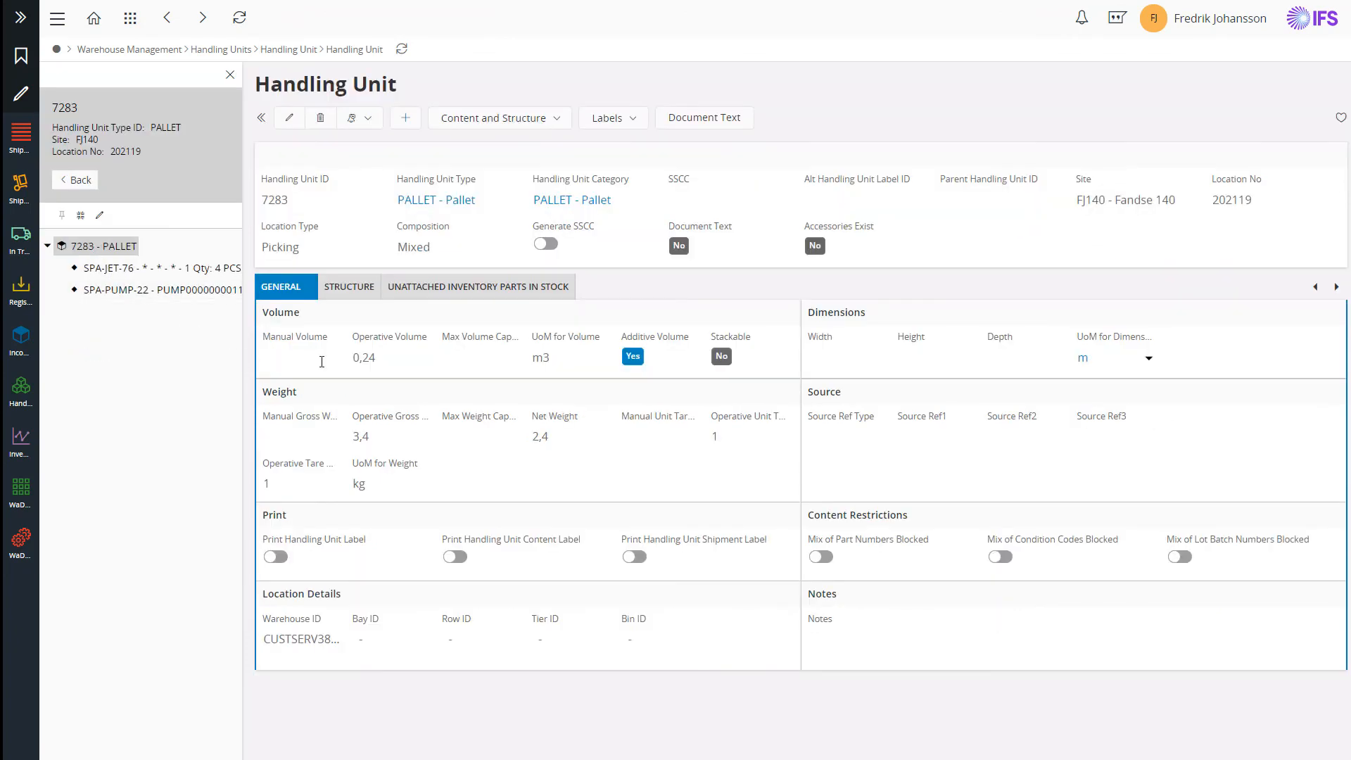